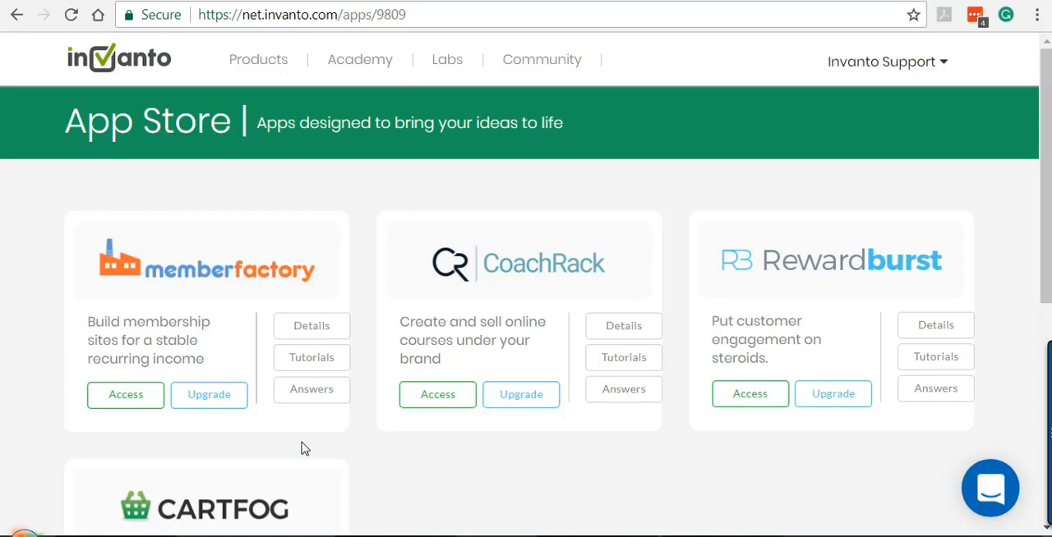
{"action": "mouse_move", "coordinate": [855, 69]}
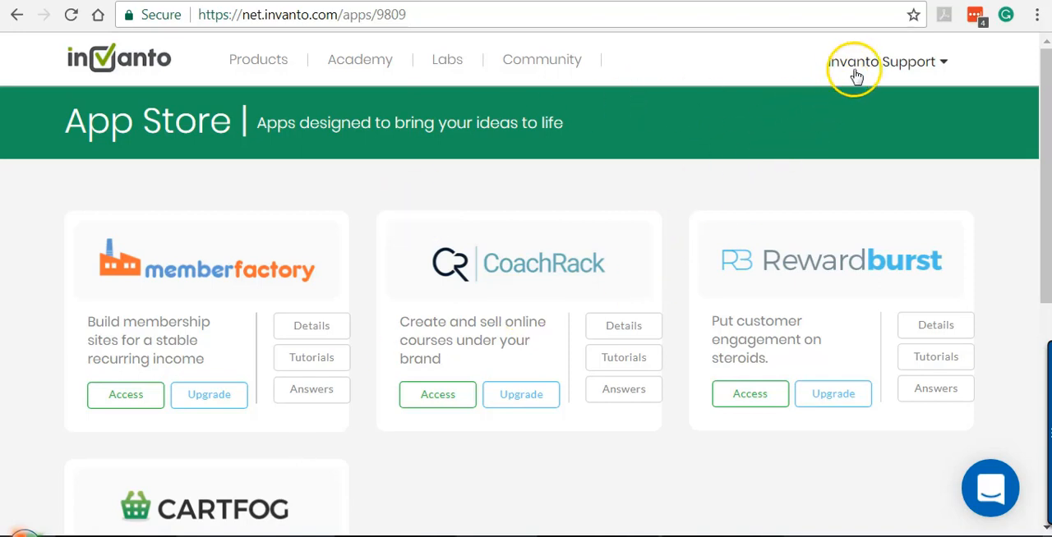
- Go to Profile & Settings from the account menu and show the Translations Phrase Manager
{"action": "left_click", "coordinate": [887, 63]}
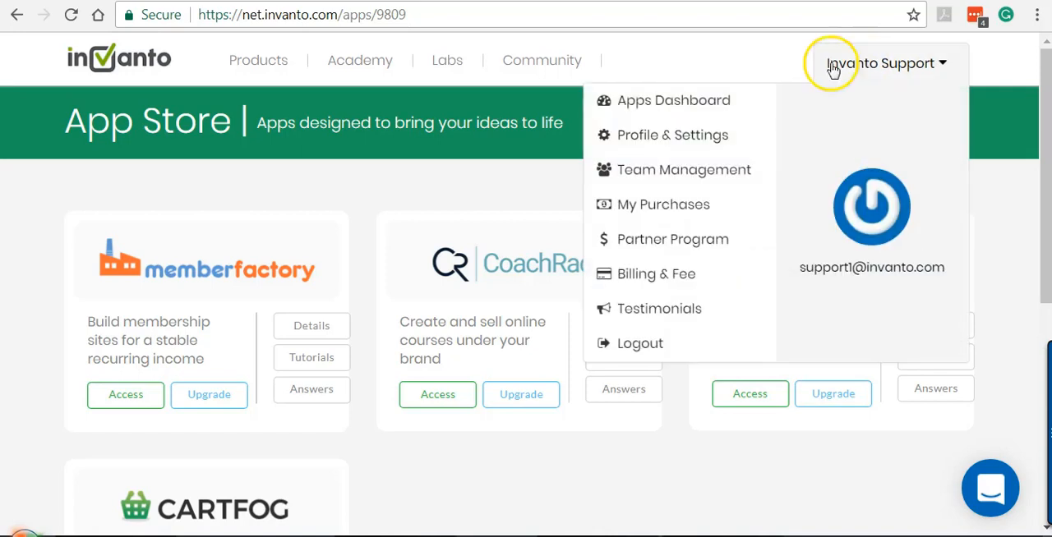
{"action": "mouse_move", "coordinate": [672, 135]}
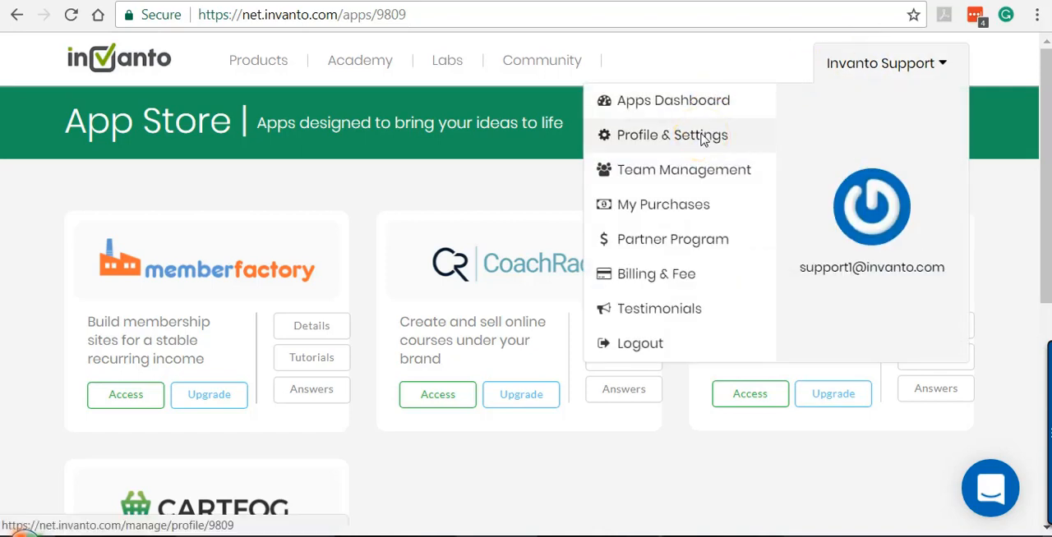
{"action": "left_click", "coordinate": [672, 135]}
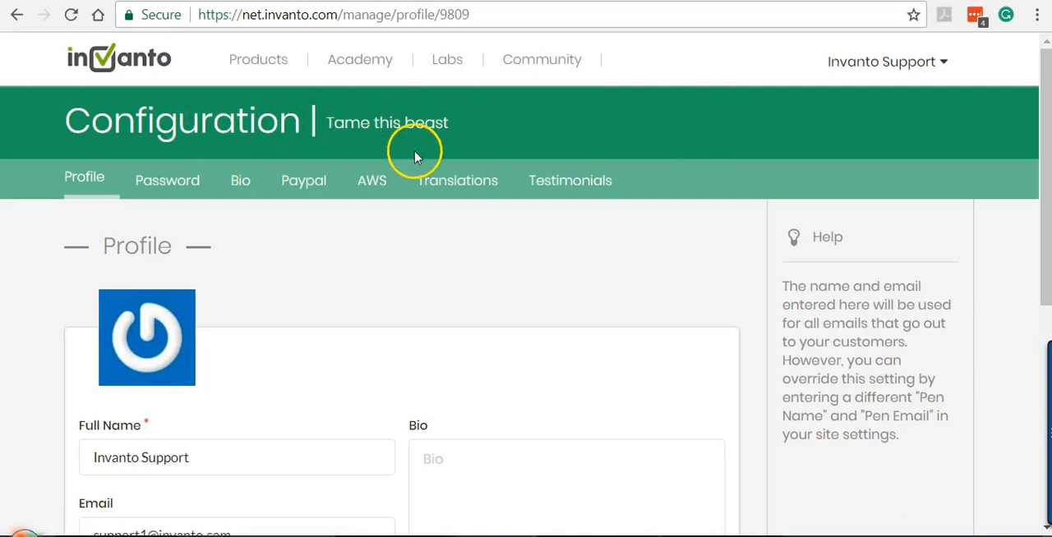
{"action": "left_click", "coordinate": [457, 181]}
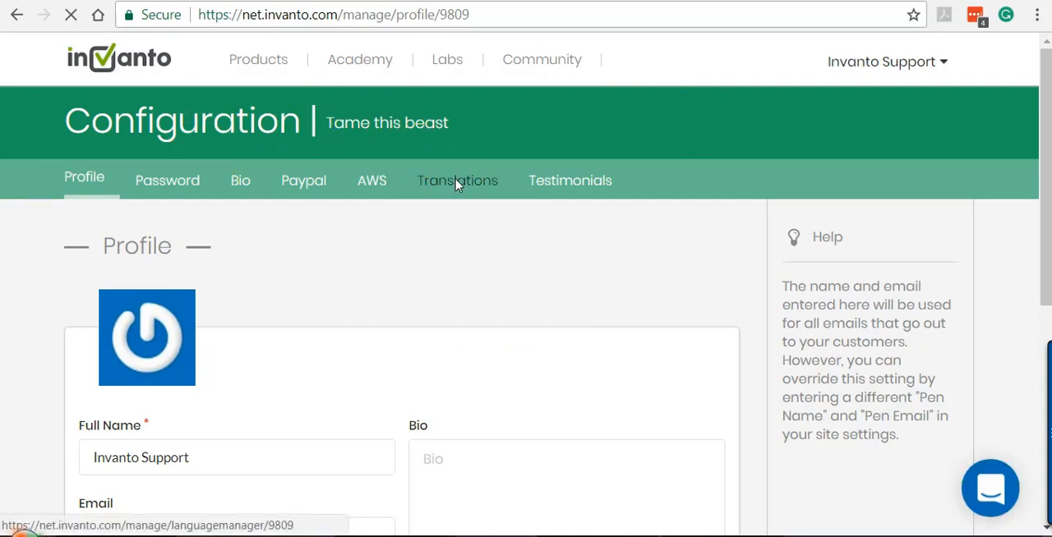
{"action": "left_click", "coordinate": [457, 181]}
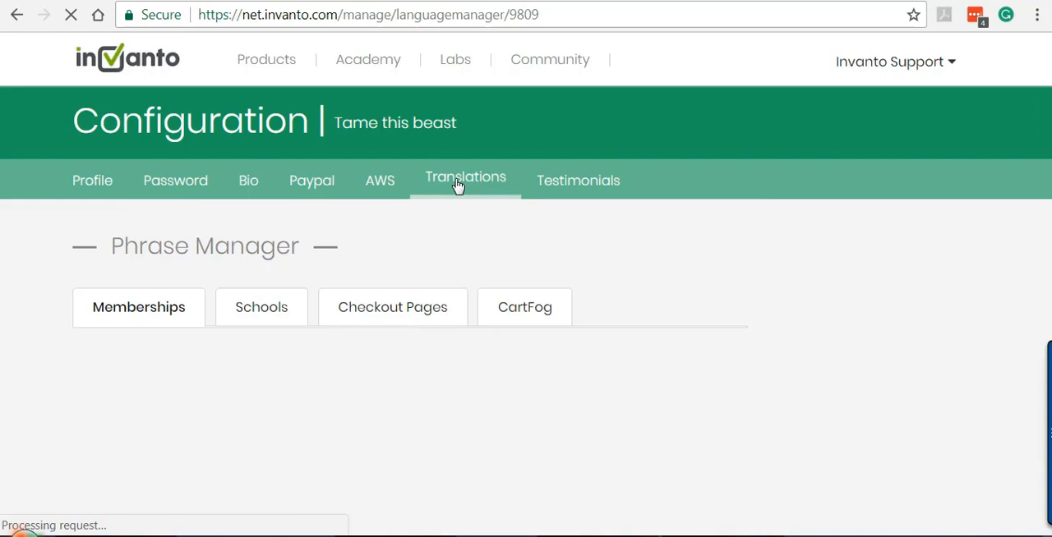
{"action": "left_click", "coordinate": [465, 181]}
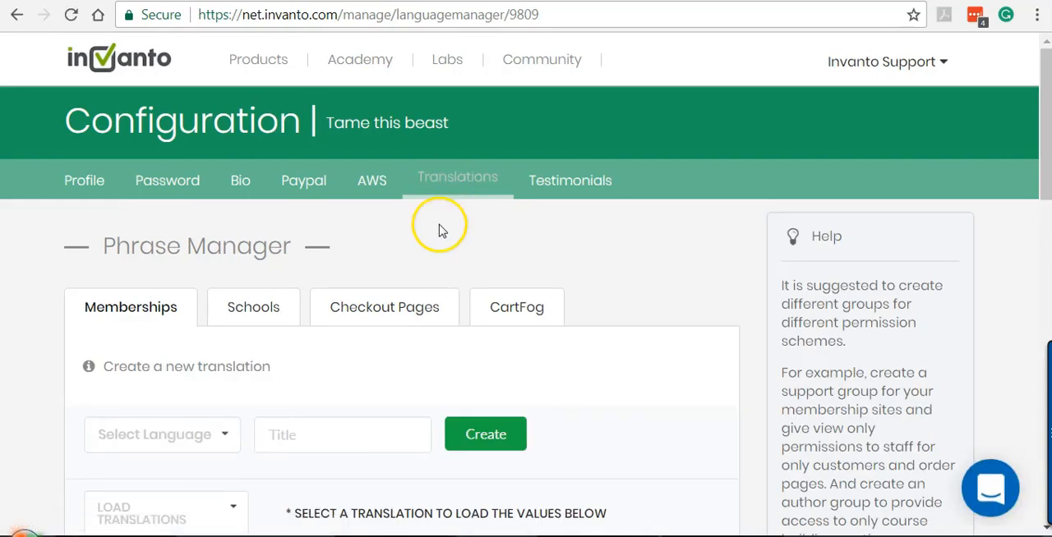
{"action": "mouse_move", "coordinate": [253, 305]}
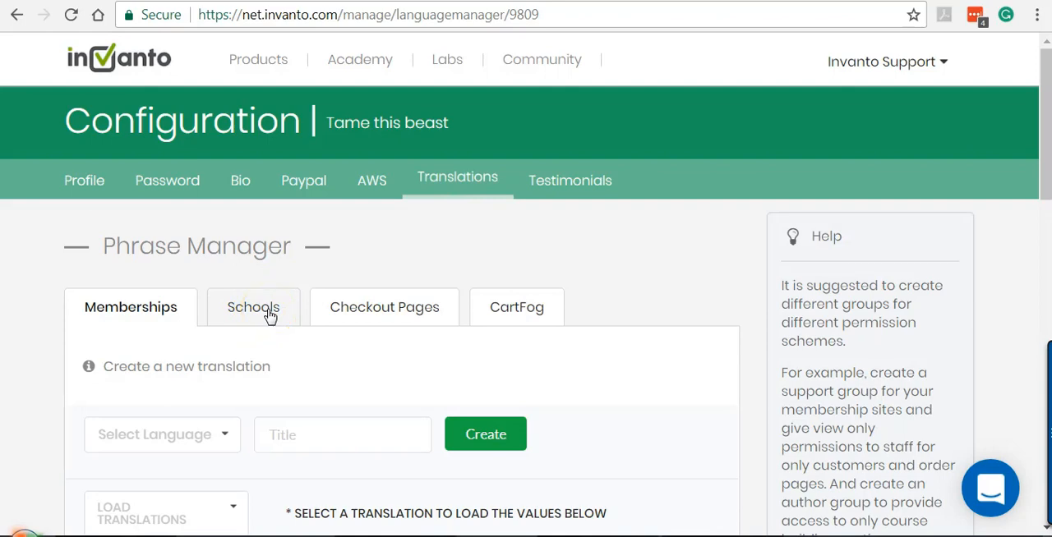
- Choose Spanish as the language for a new Schools translation
{"action": "left_click", "coordinate": [253, 306]}
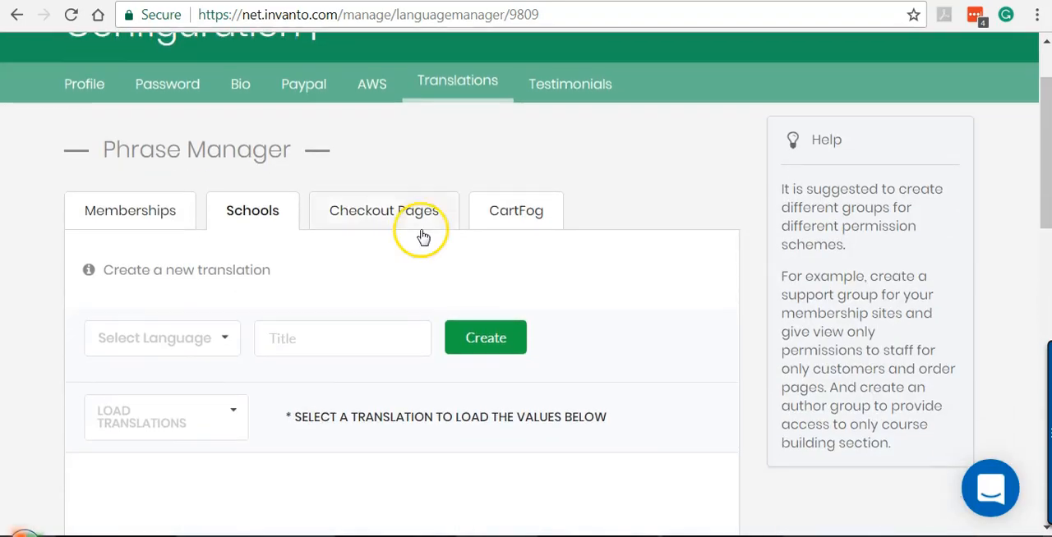
{"action": "mouse_move", "coordinate": [220, 345]}
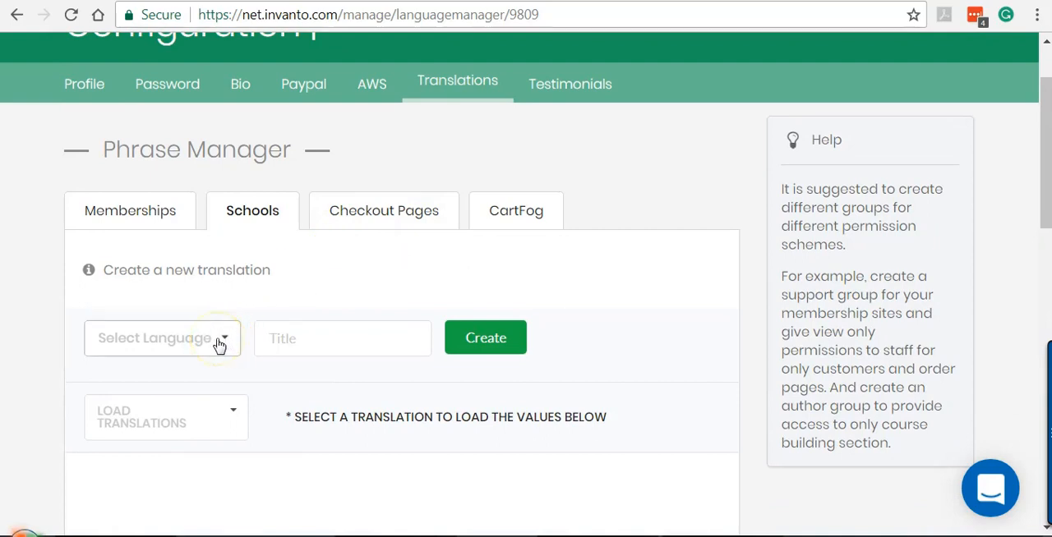
{"action": "left_click", "coordinate": [161, 339]}
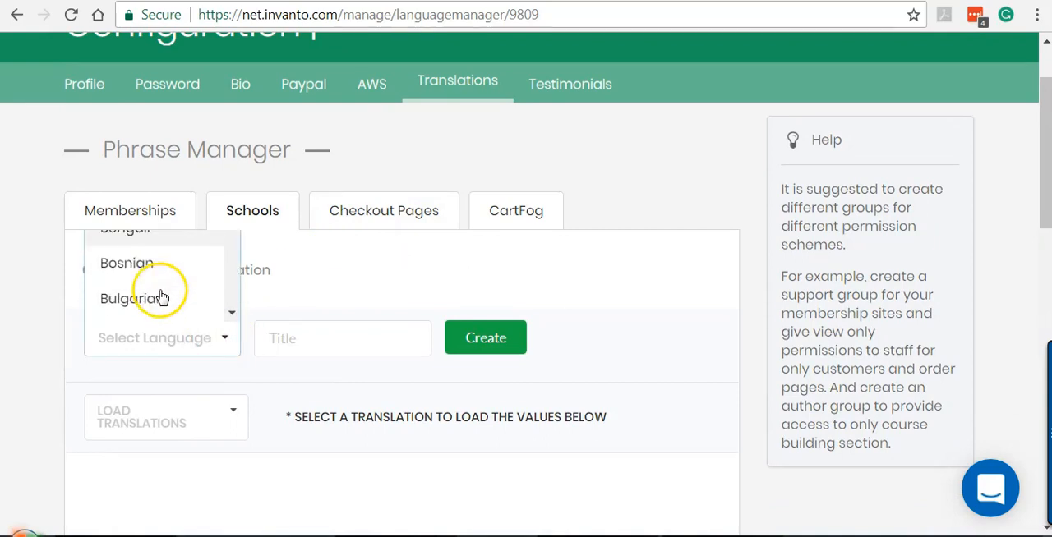
{"action": "scroll", "scroll_direction": "down", "scroll_amount": 3}
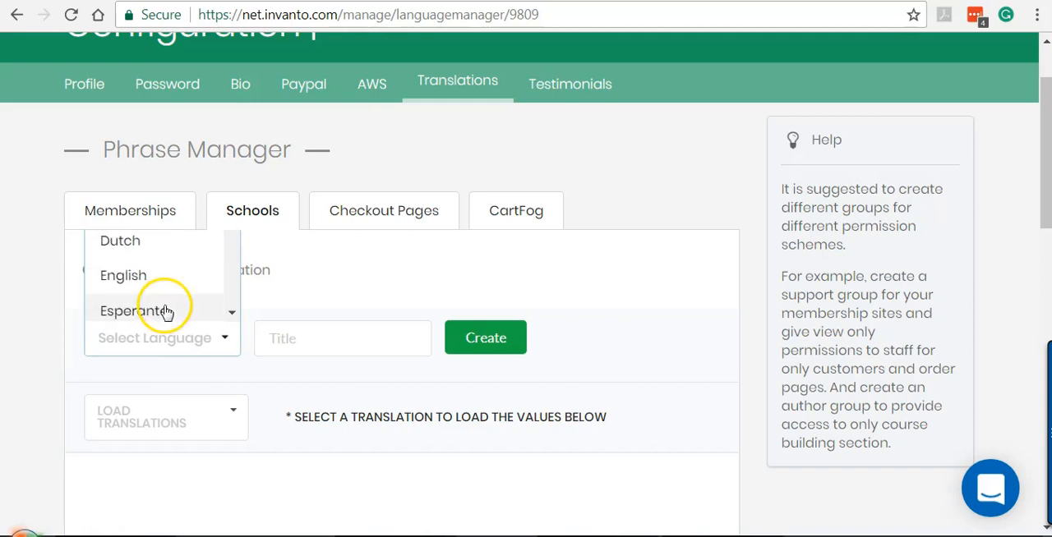
{"action": "scroll", "scroll_direction": "down", "scroll_amount": 3}
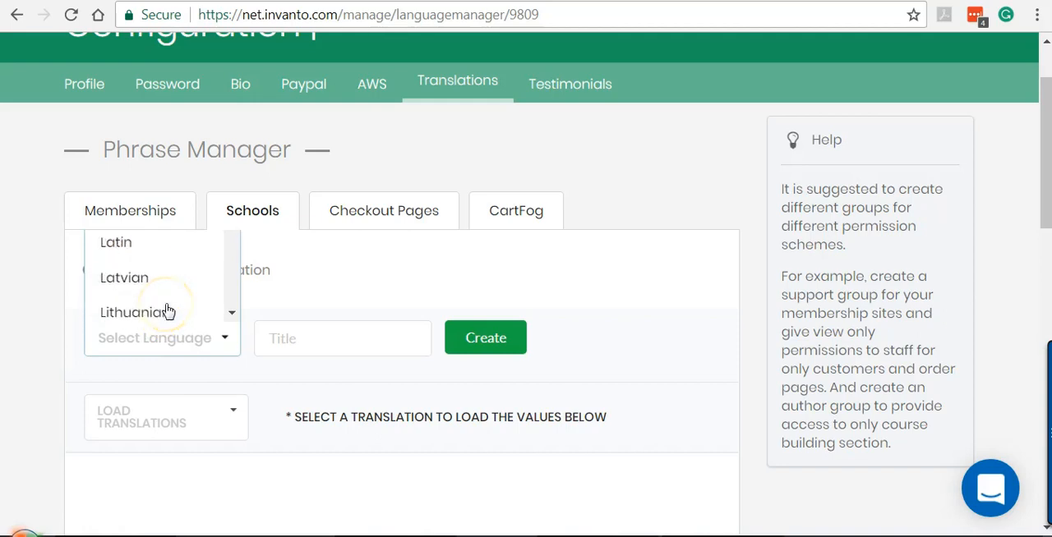
{"action": "scroll", "scroll_direction": "down", "scroll_amount": 3}
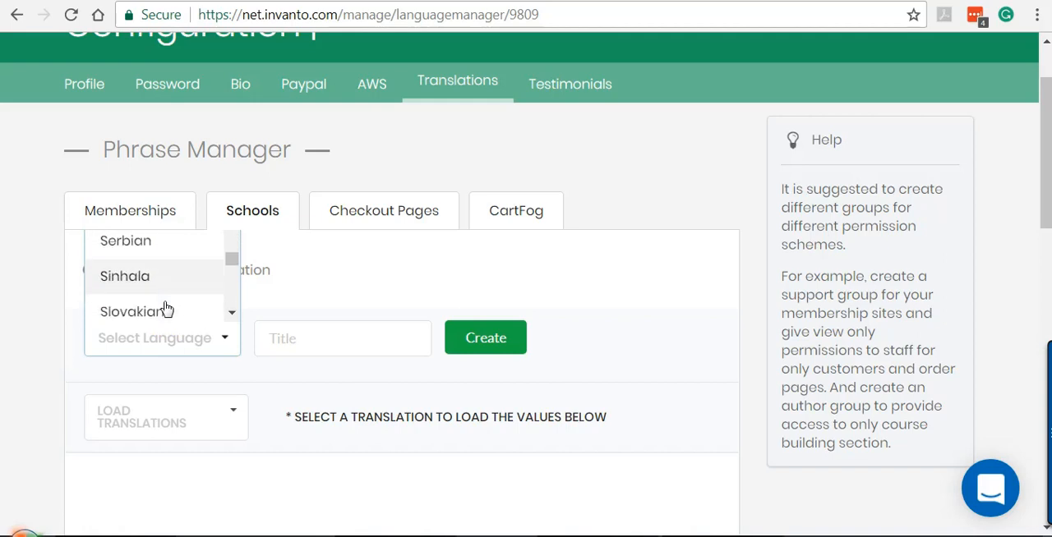
{"action": "scroll", "scroll_direction": "down", "scroll_amount": 3}
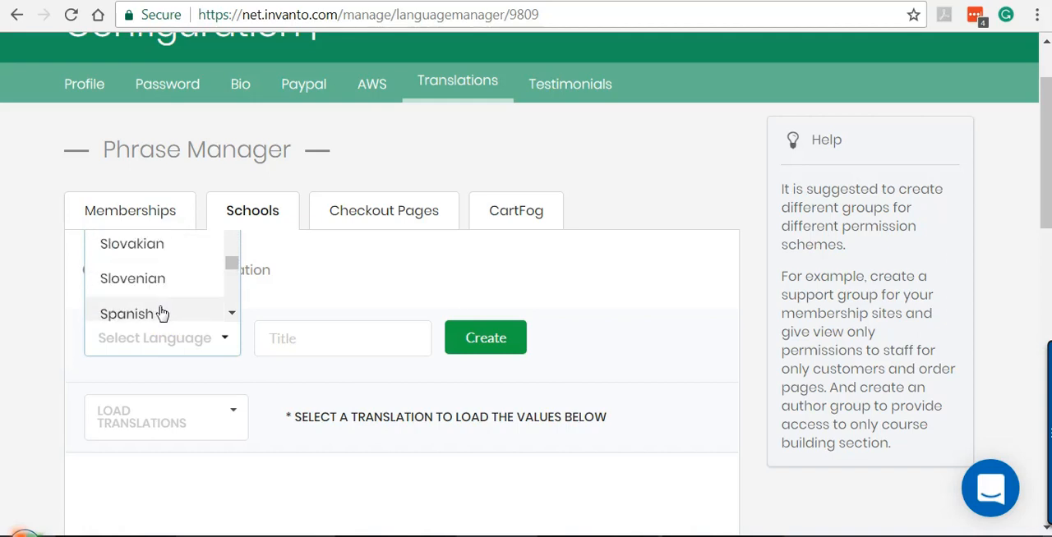
{"action": "left_click", "coordinate": [127, 314]}
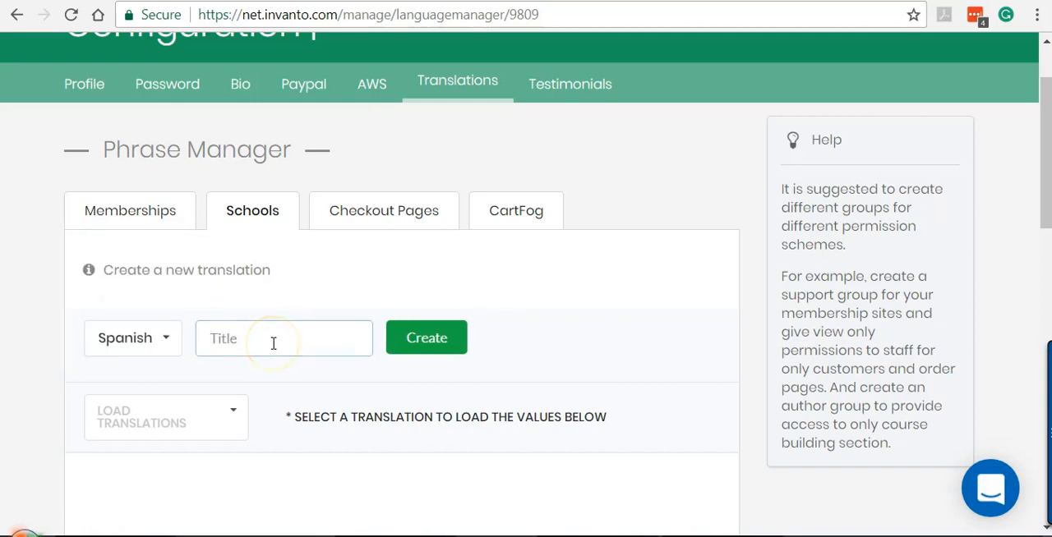
- Title the translation 'Spanish1' and create it
{"action": "type", "text": "Spanish1"}
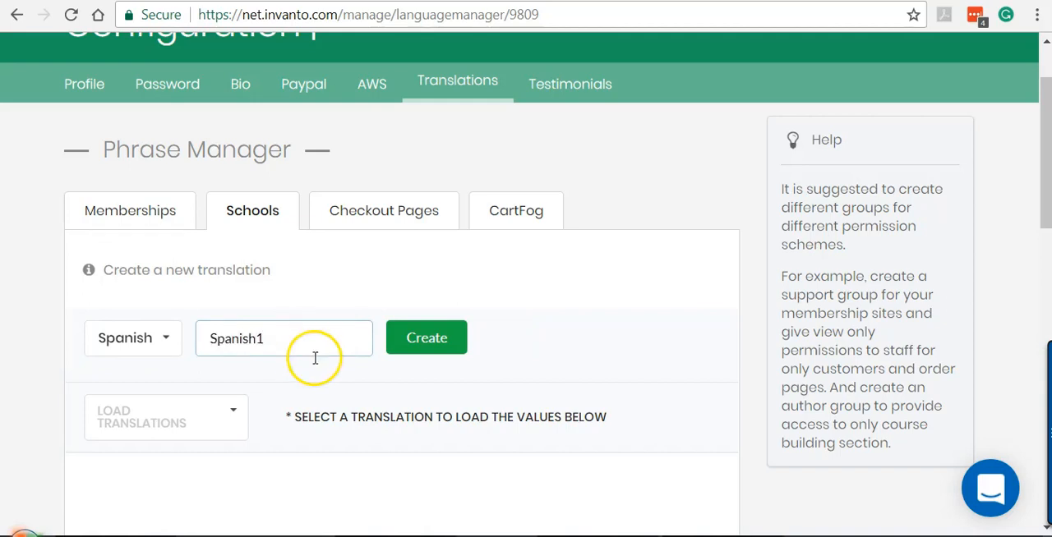
{"action": "left_click", "coordinate": [426, 339]}
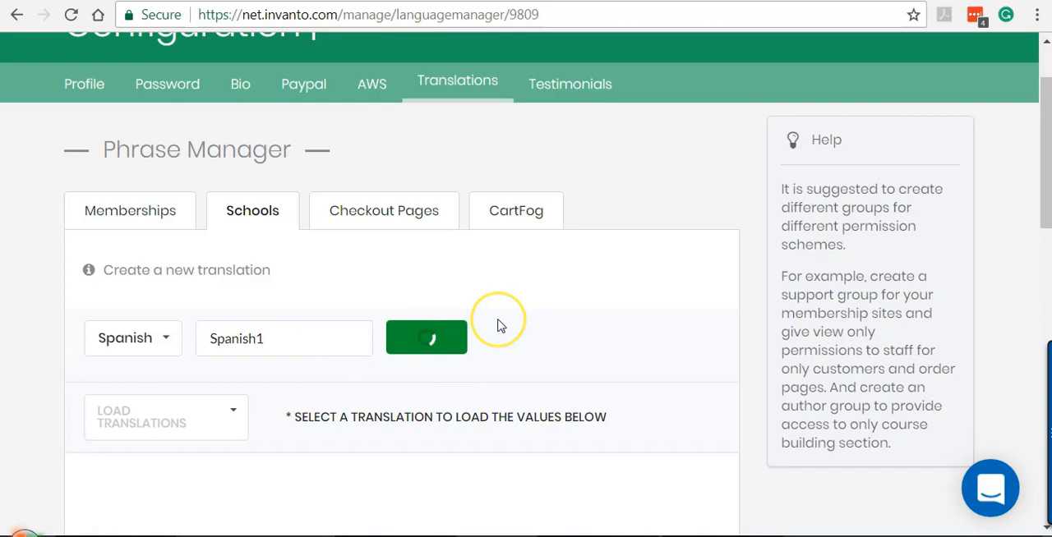
{"action": "left_click", "coordinate": [427, 338]}
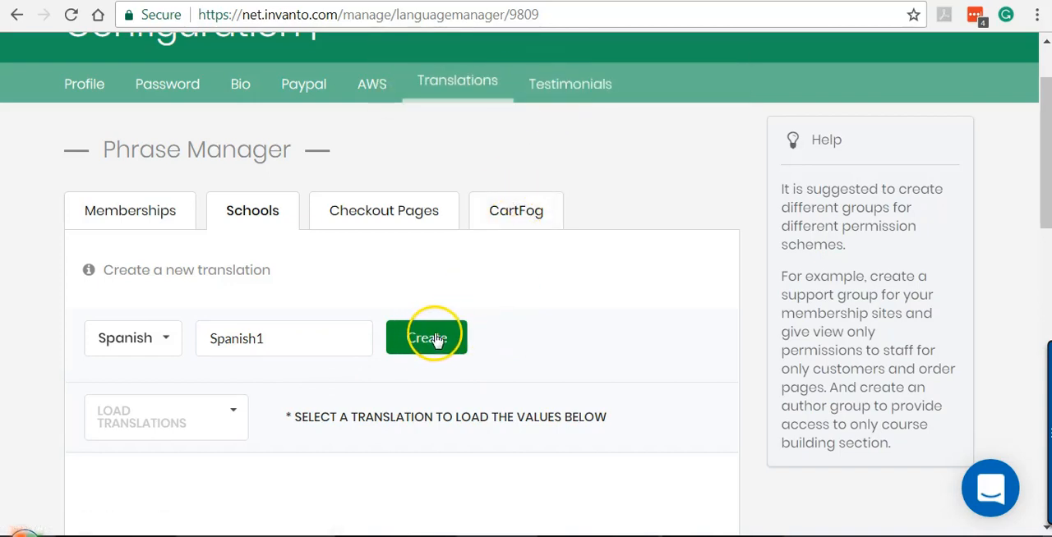
{"action": "scroll", "scroll_direction": "down", "scroll_amount": 3}
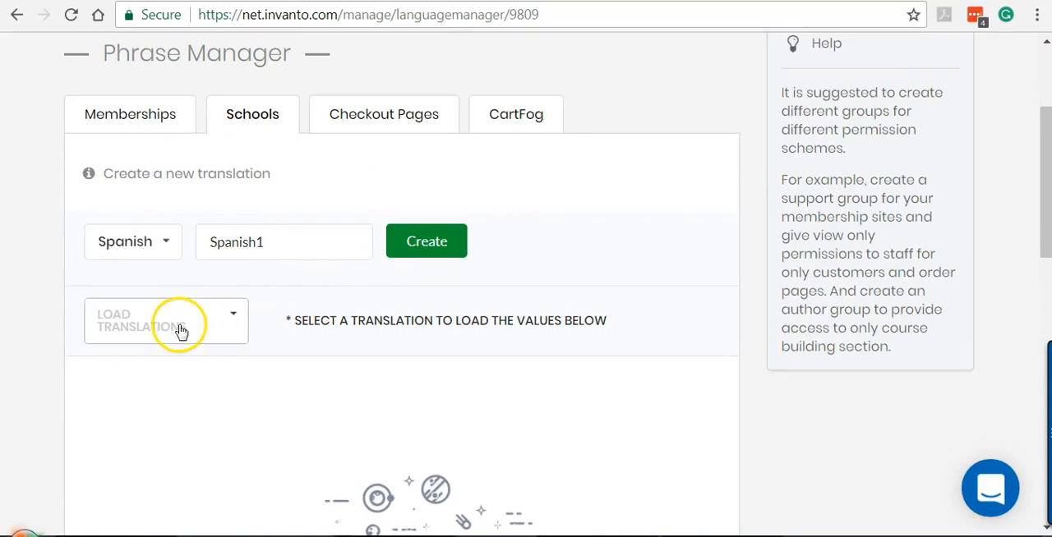
{"action": "left_click", "coordinate": [165, 320]}
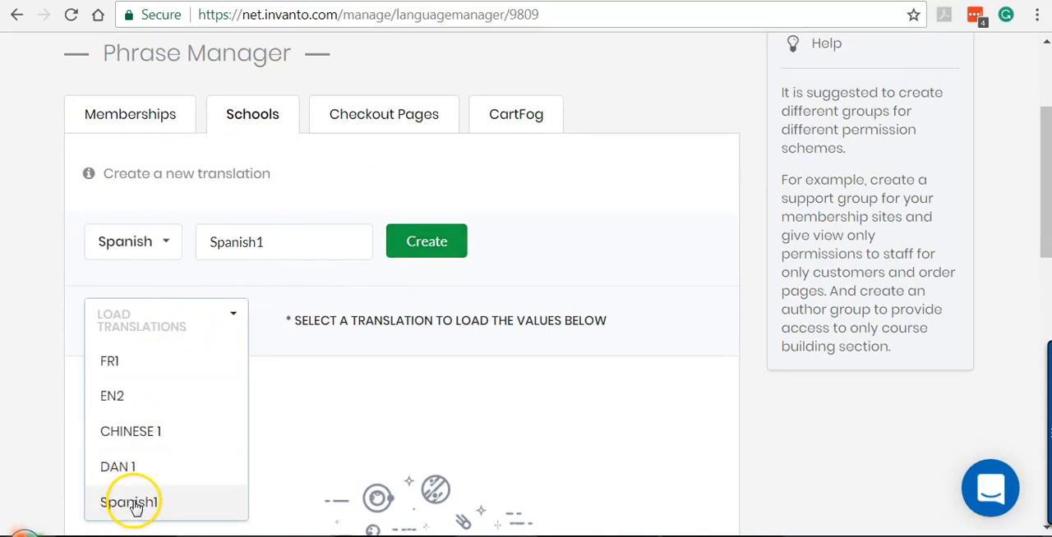
{"action": "left_click", "coordinate": [128, 503]}
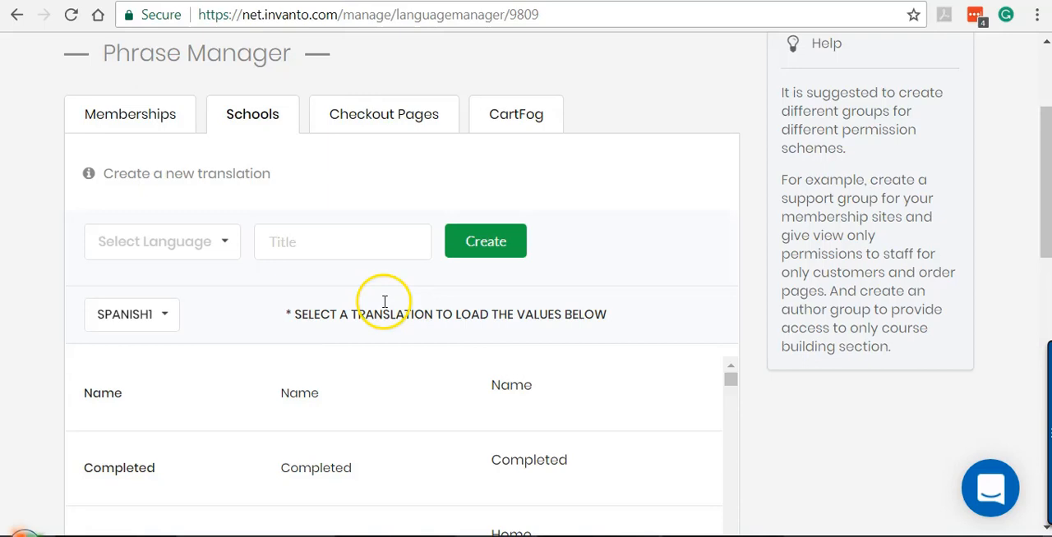
{"action": "scroll", "scroll_direction": "down", "scroll_amount": 3}
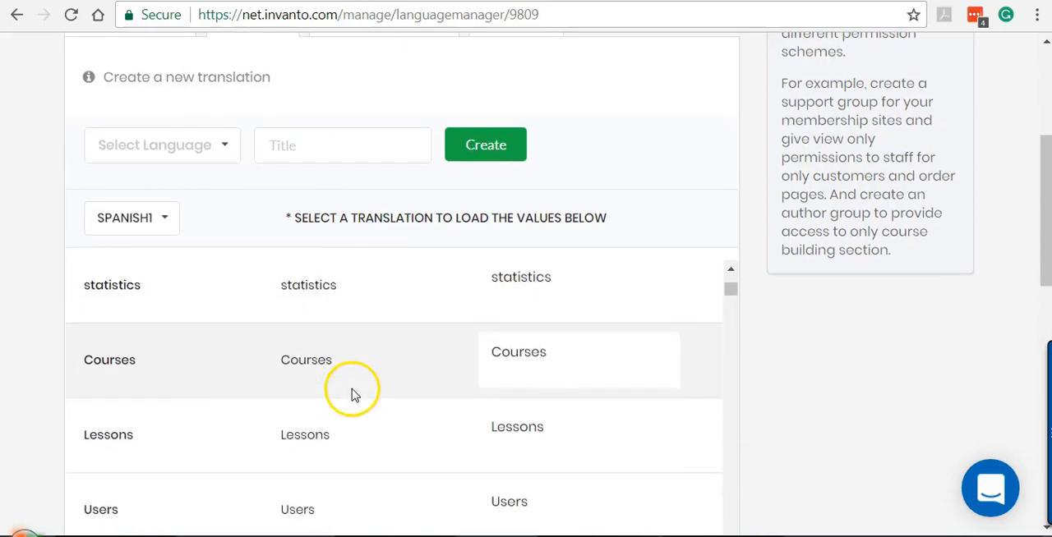
{"action": "scroll", "scroll_direction": "down", "scroll_amount": 3}
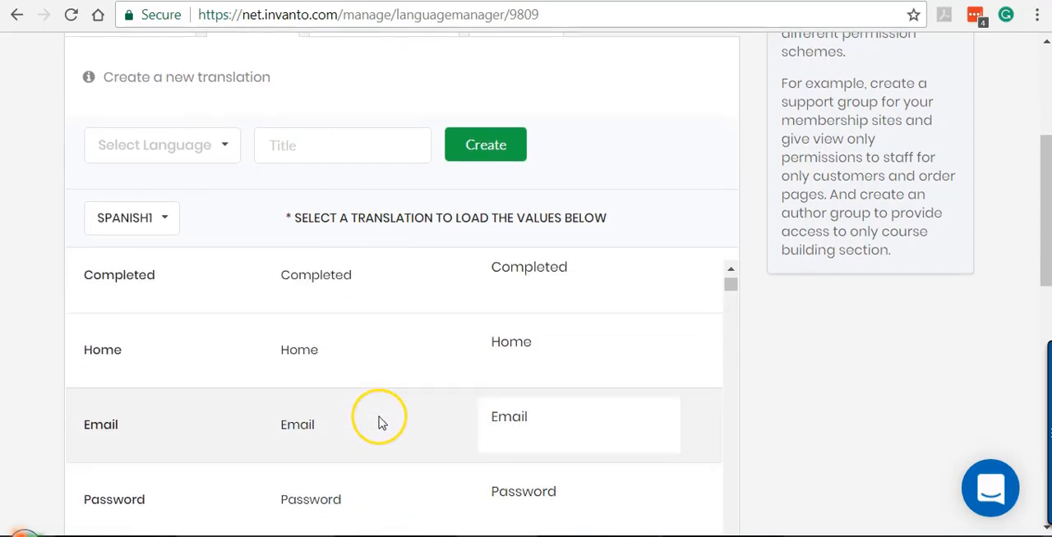
{"action": "scroll", "scroll_direction": "up", "scroll_amount": 3}
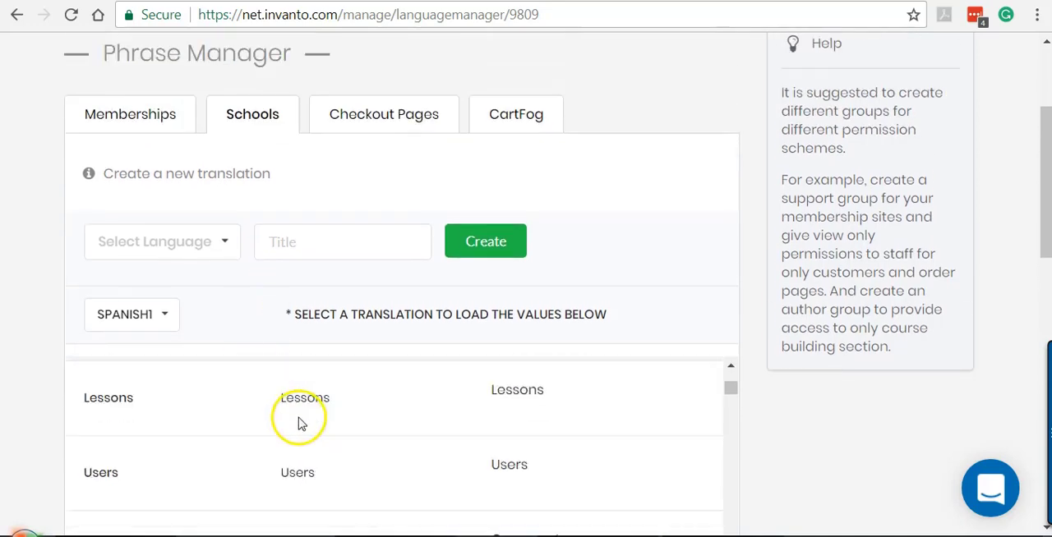
{"action": "scroll", "scroll_direction": "down", "scroll_amount": 3}
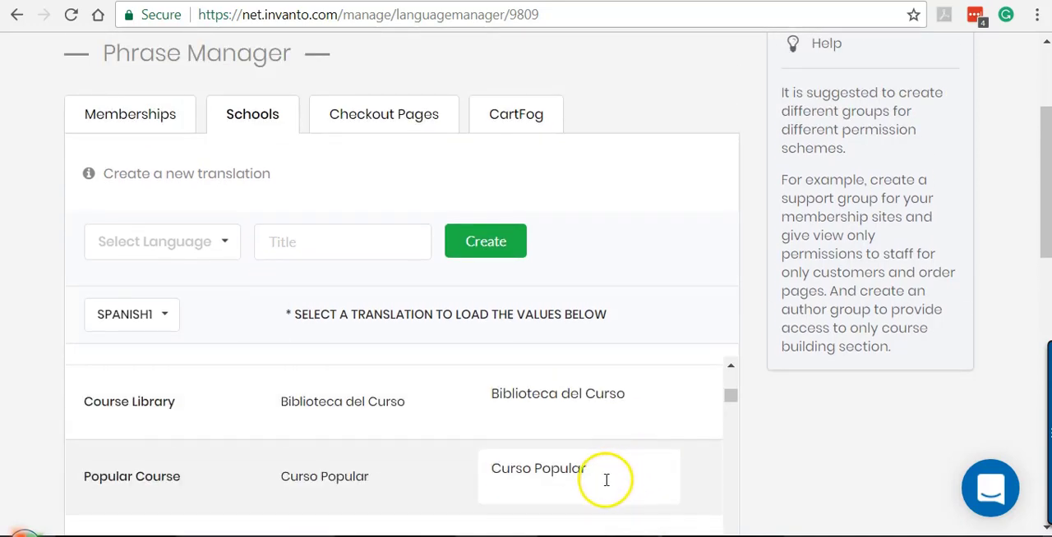
{"action": "scroll", "scroll_direction": "down", "scroll_amount": 3}
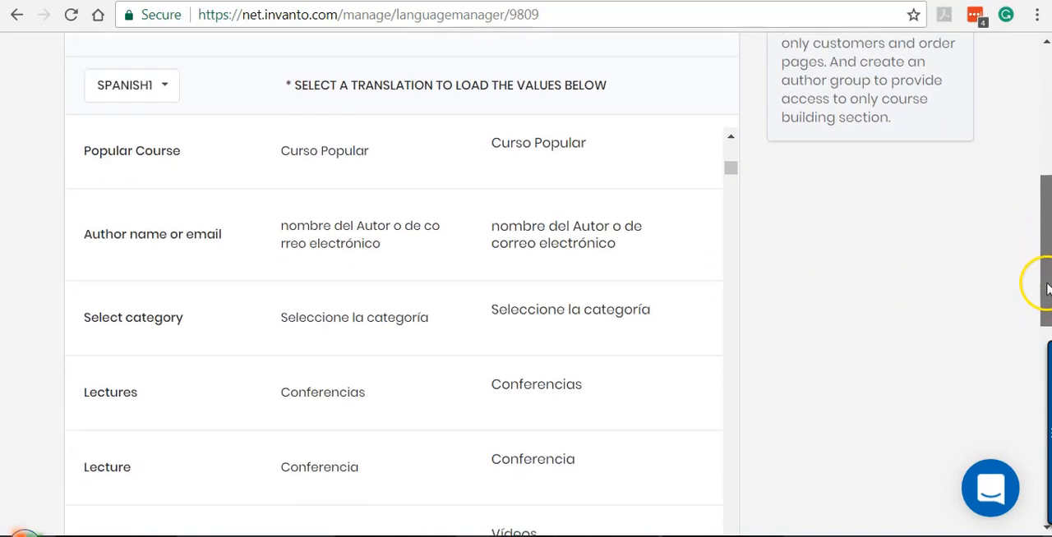
{"action": "scroll", "scroll_direction": "down", "scroll_amount": 3}
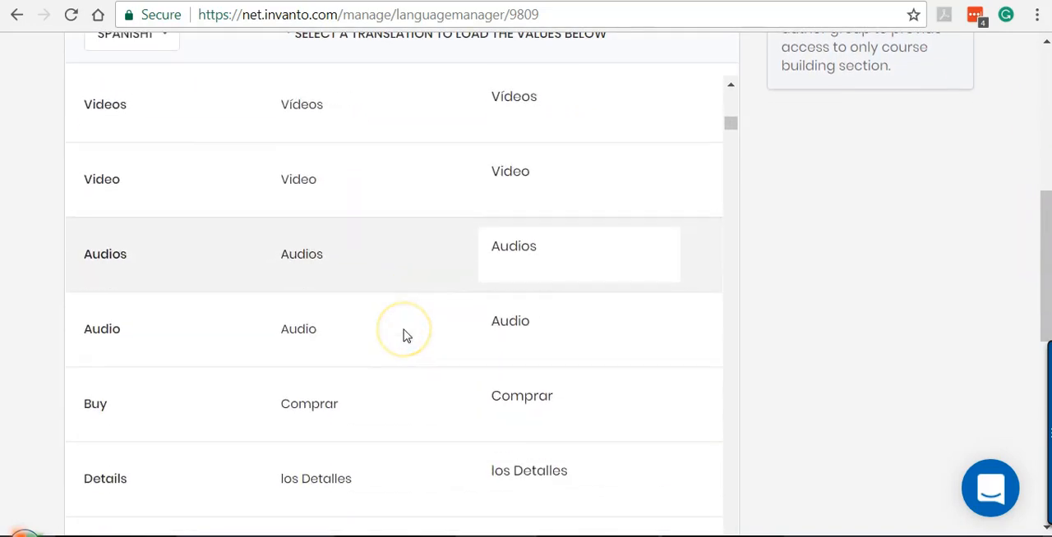
{"action": "scroll", "scroll_direction": "down", "scroll_amount": 3}
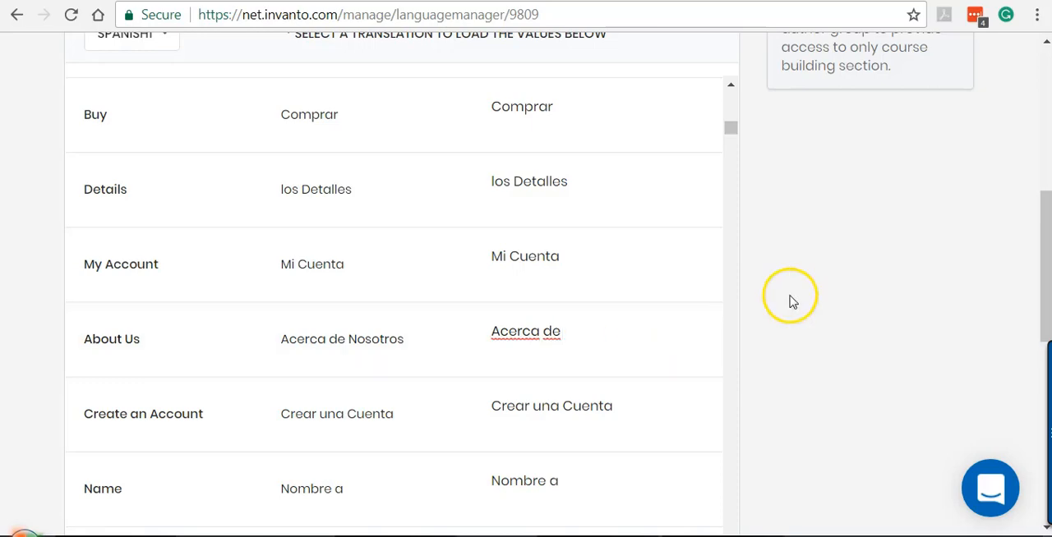
- Review the Spanish1 phrase list with 'Acerca de' for About Us and save it
{"action": "scroll", "scroll_direction": "down", "scroll_amount": 3}
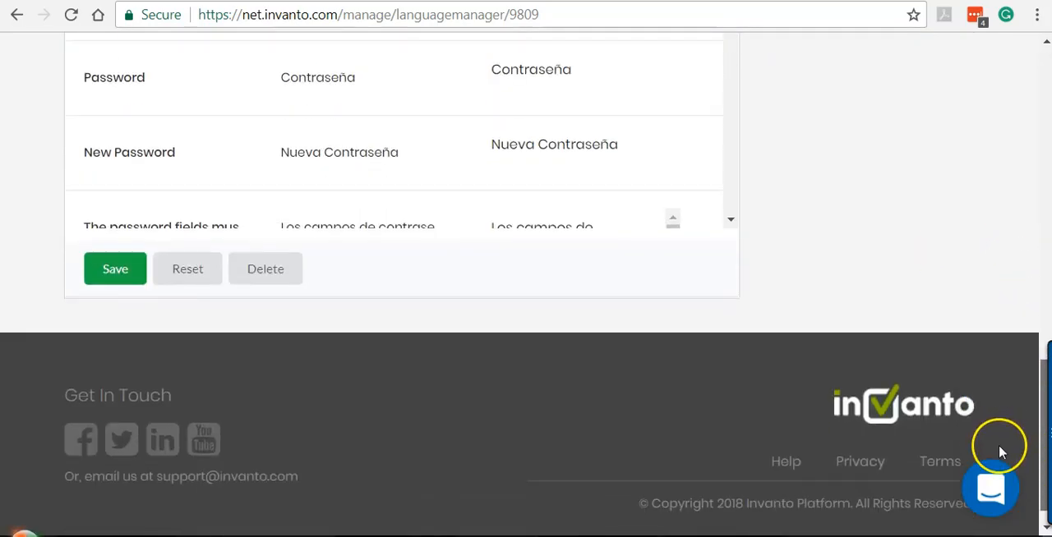
{"action": "mouse_move", "coordinate": [887, 337]}
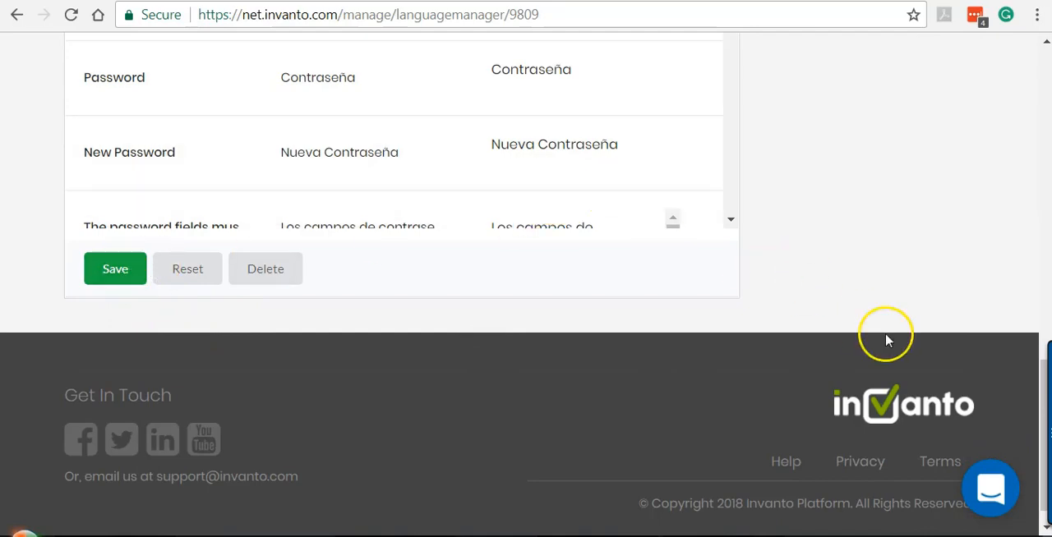
{"action": "scroll", "scroll_direction": "up", "scroll_amount": 3}
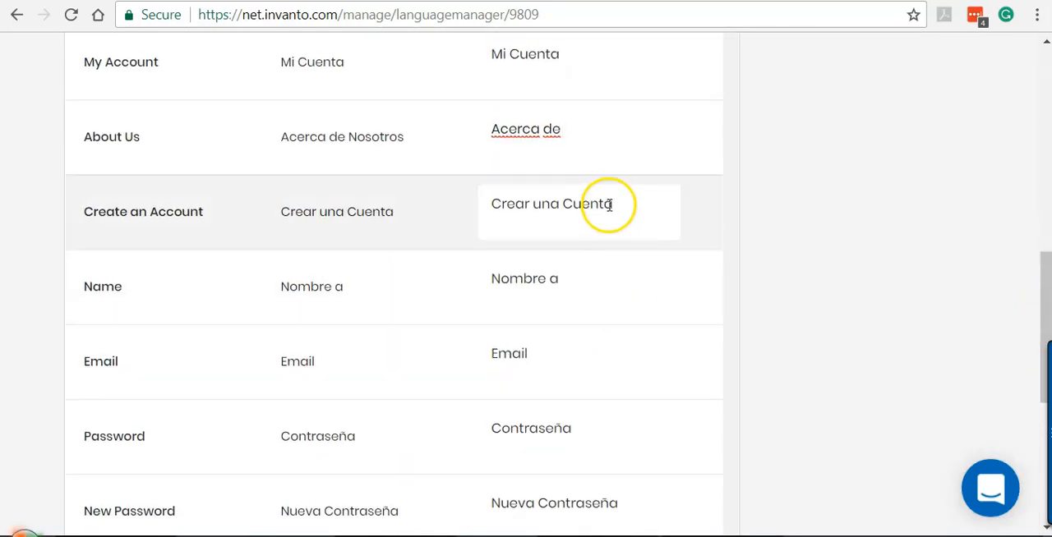
{"action": "scroll", "scroll_direction": "up", "scroll_amount": 3}
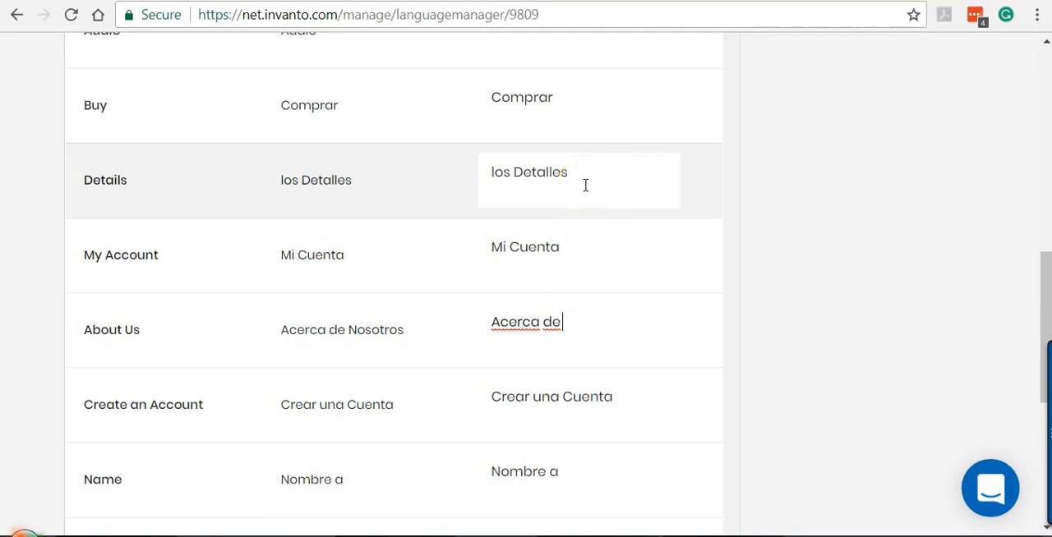
{"action": "scroll", "scroll_direction": "down", "scroll_amount": 3}
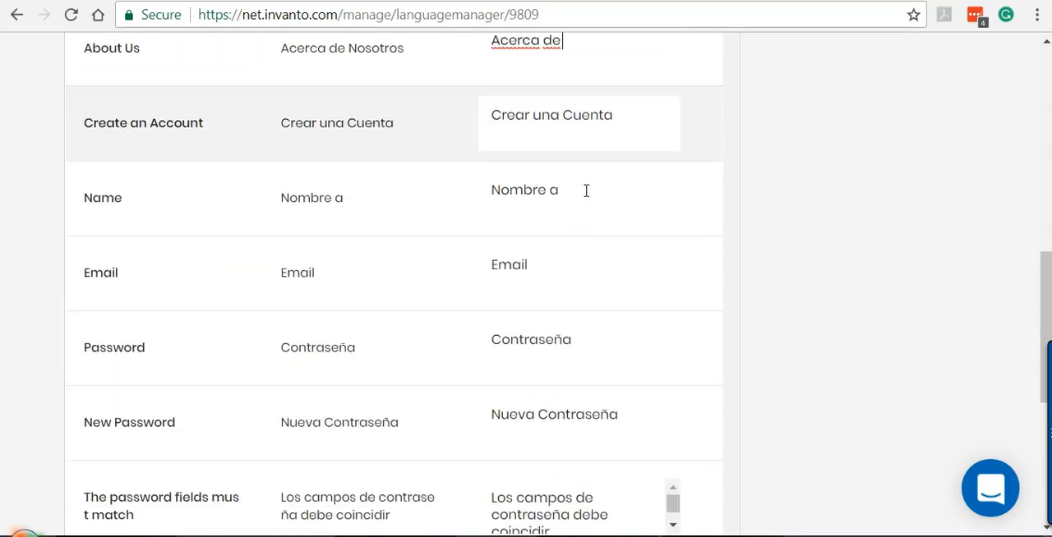
{"action": "scroll", "scroll_direction": "down", "scroll_amount": 3}
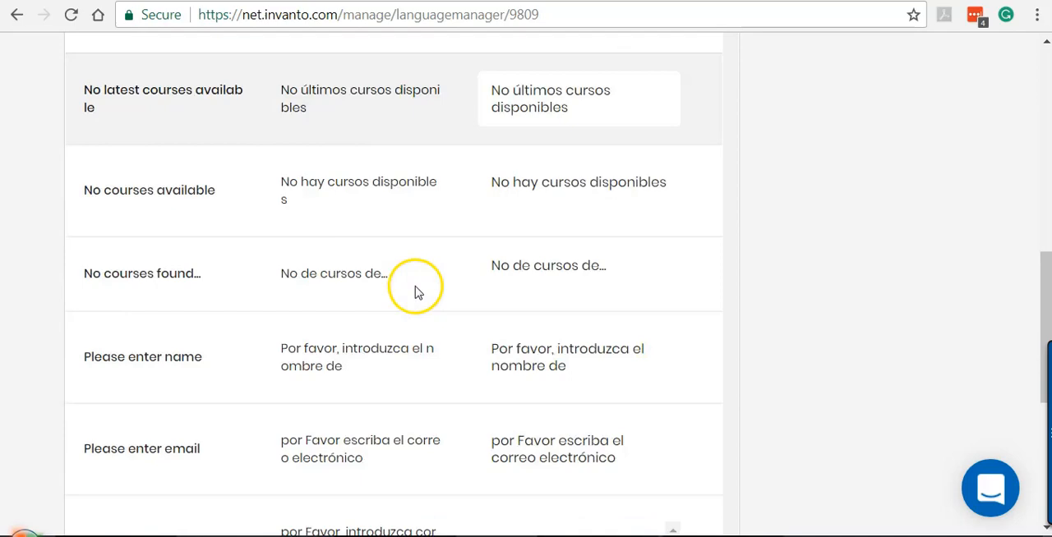
{"action": "scroll", "scroll_direction": "up", "scroll_amount": 3}
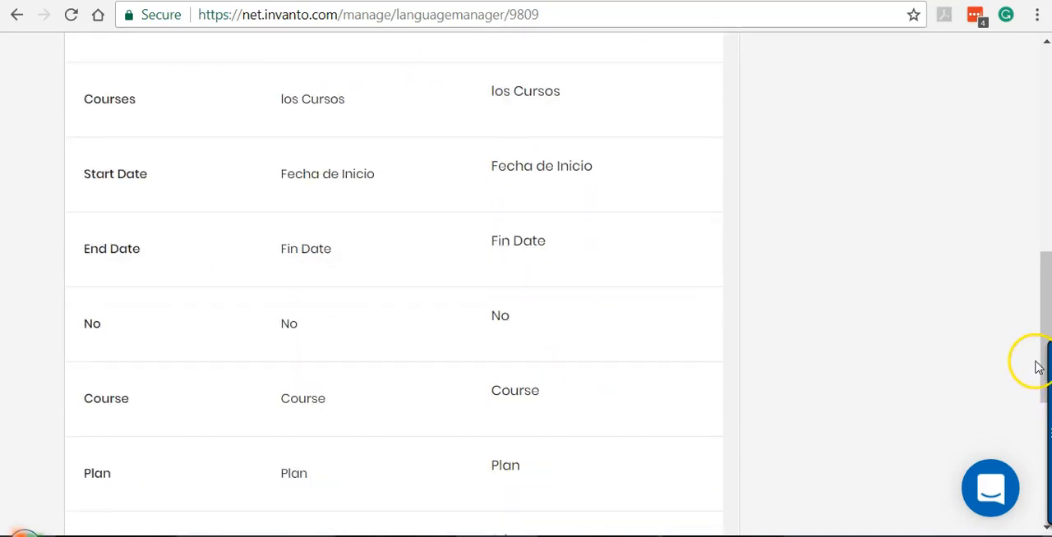
{"action": "scroll", "scroll_direction": "down", "scroll_amount": 3}
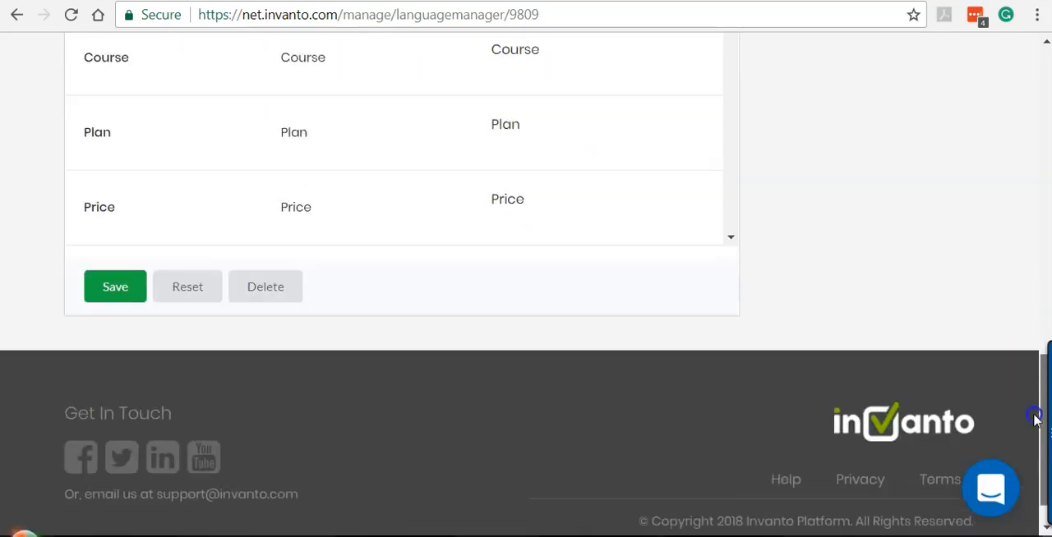
{"action": "left_click", "coordinate": [115, 286]}
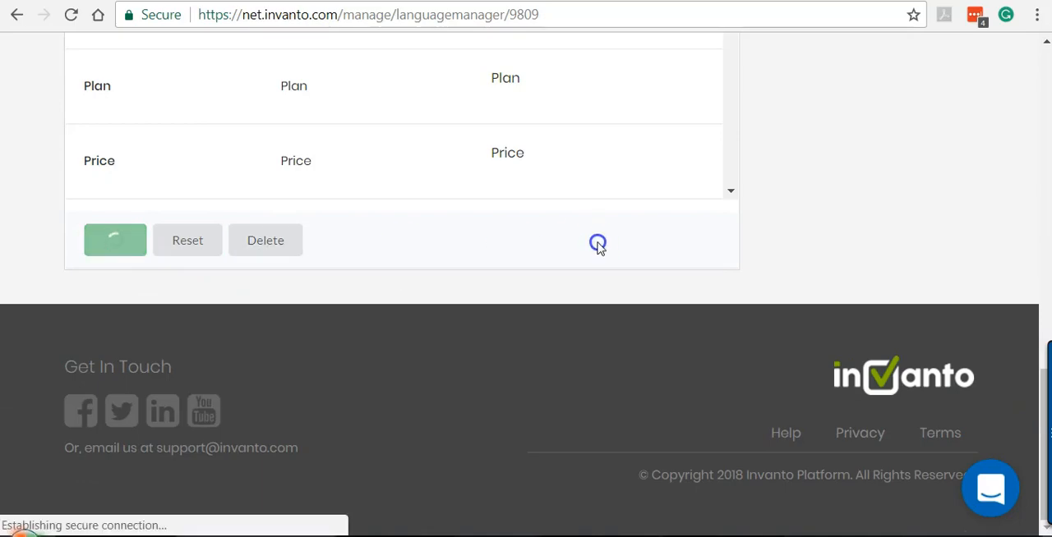
{"action": "left_click", "coordinate": [115, 240]}
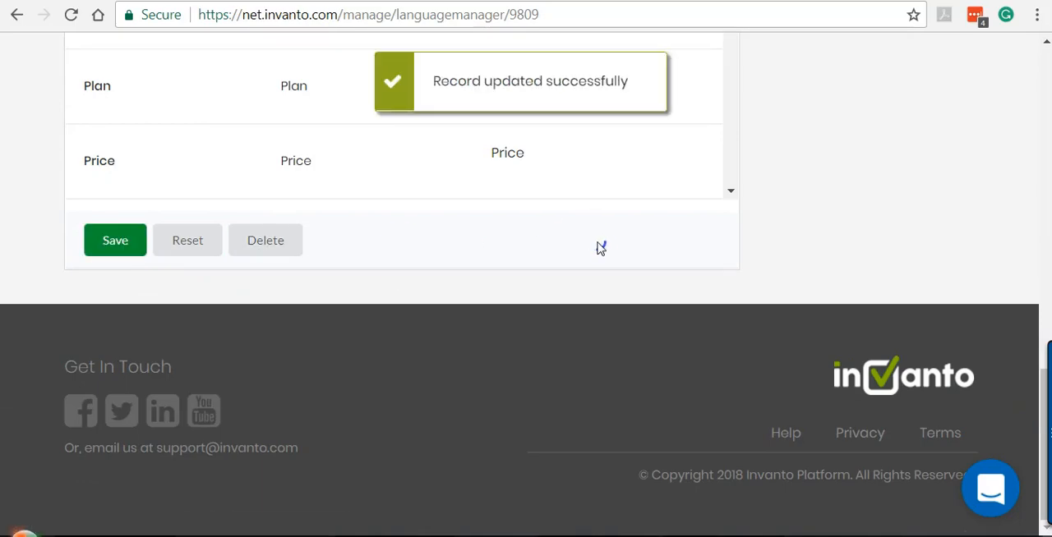
- Enter the CoachRack app from the Apps Dashboard
{"action": "scroll", "scroll_direction": "up", "scroll_amount": 3}
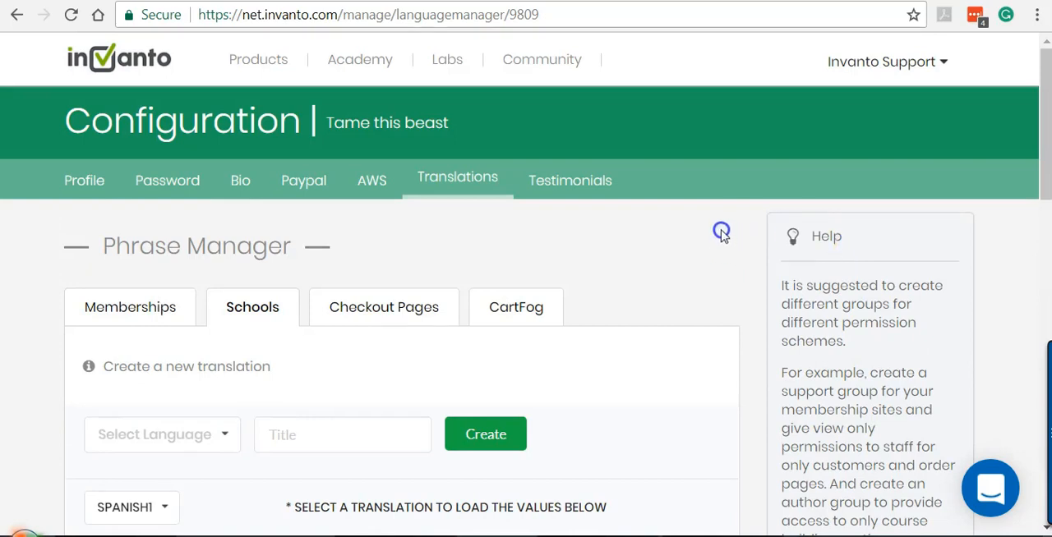
{"action": "left_click", "coordinate": [881, 63]}
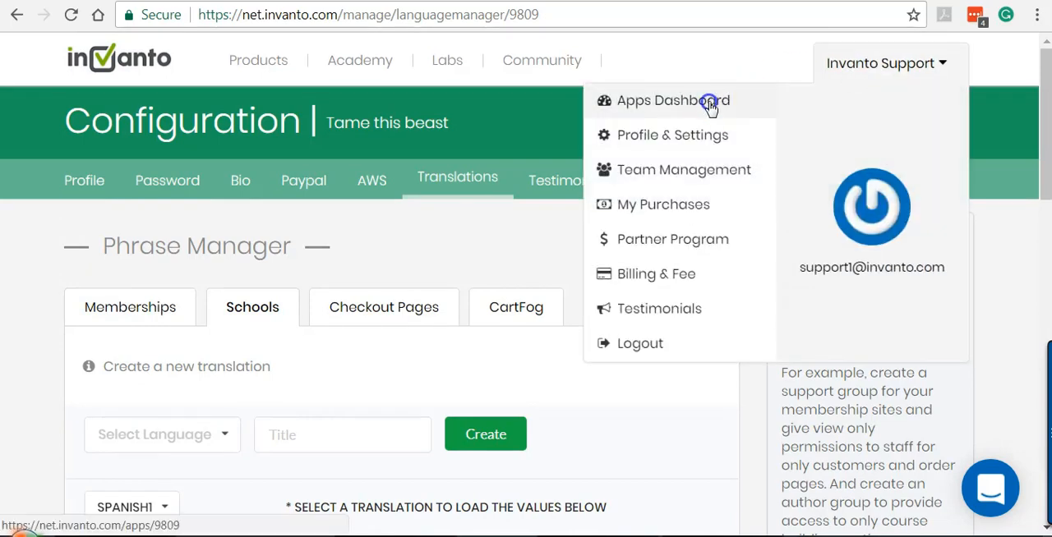
{"action": "left_click", "coordinate": [674, 100]}
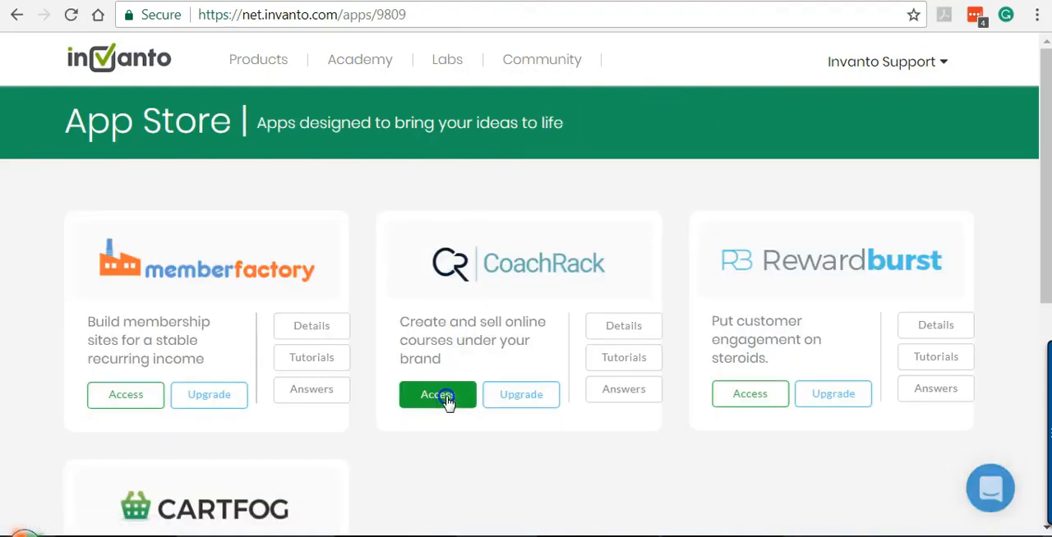
{"action": "left_click", "coordinate": [437, 395]}
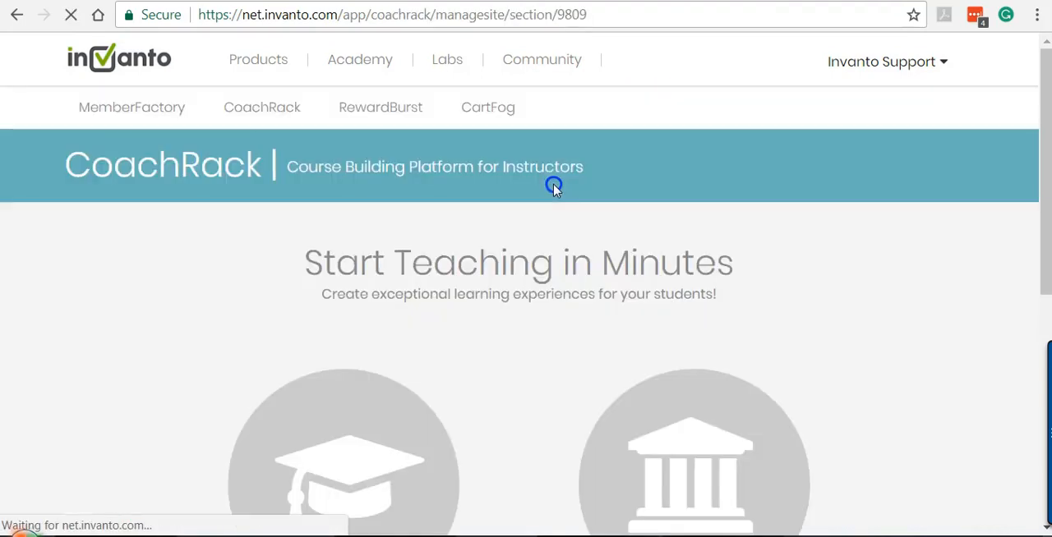
{"action": "scroll", "scroll_direction": "down", "scroll_amount": 3}
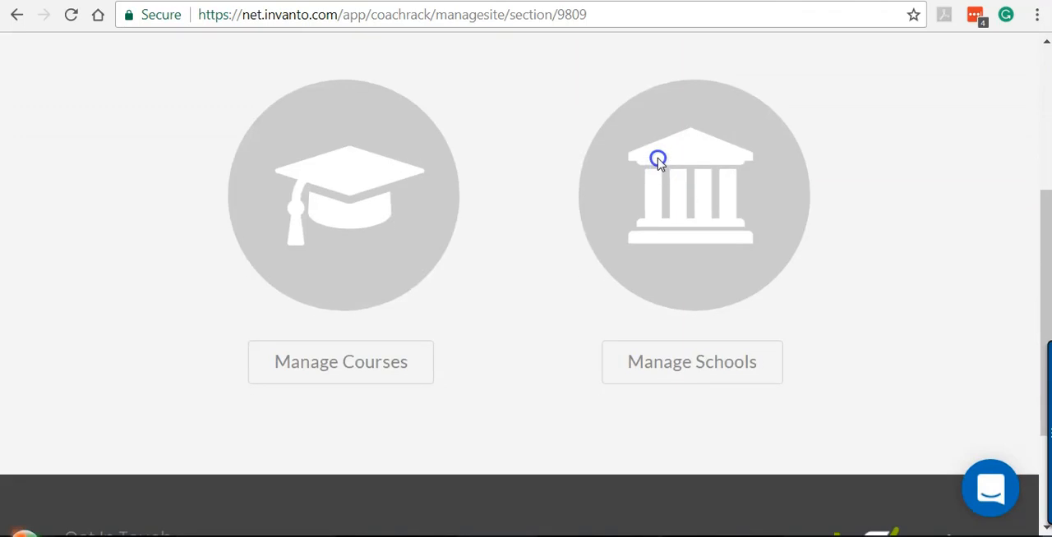
{"action": "mouse_move", "coordinate": [691, 362]}
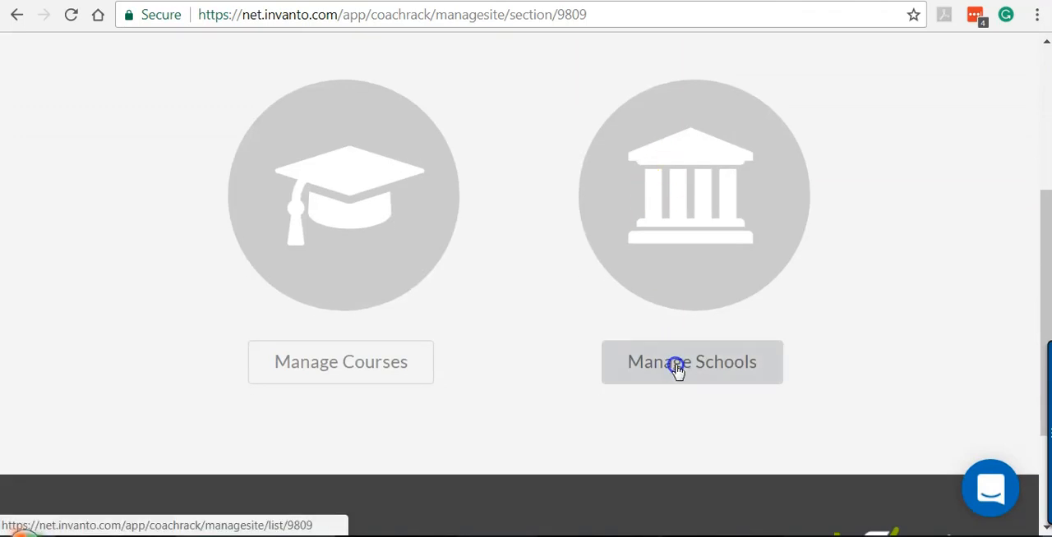
- Manage The Carpentry Corner school from the Manage Schools list
{"action": "left_click", "coordinate": [690, 362]}
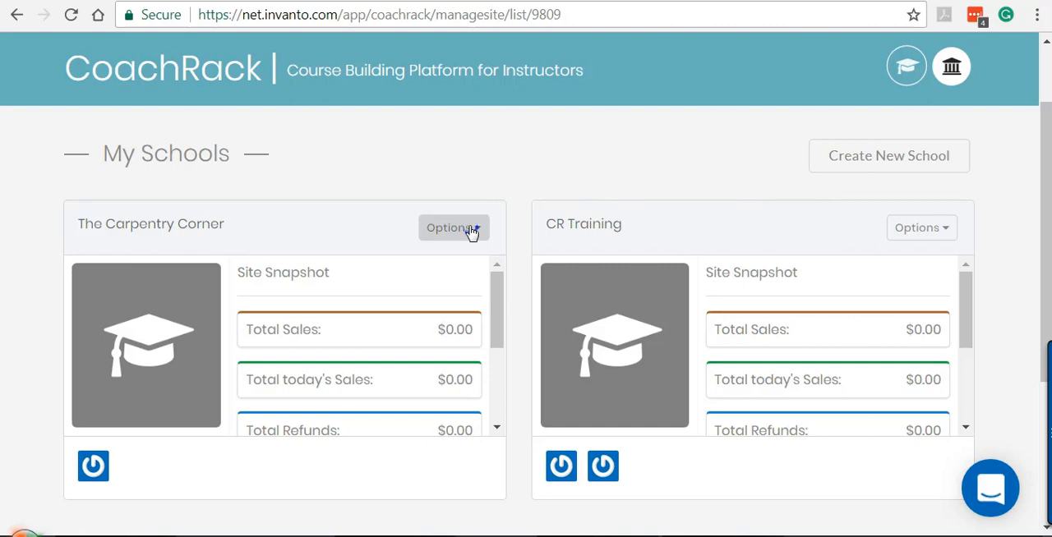
{"action": "left_click", "coordinate": [454, 227]}
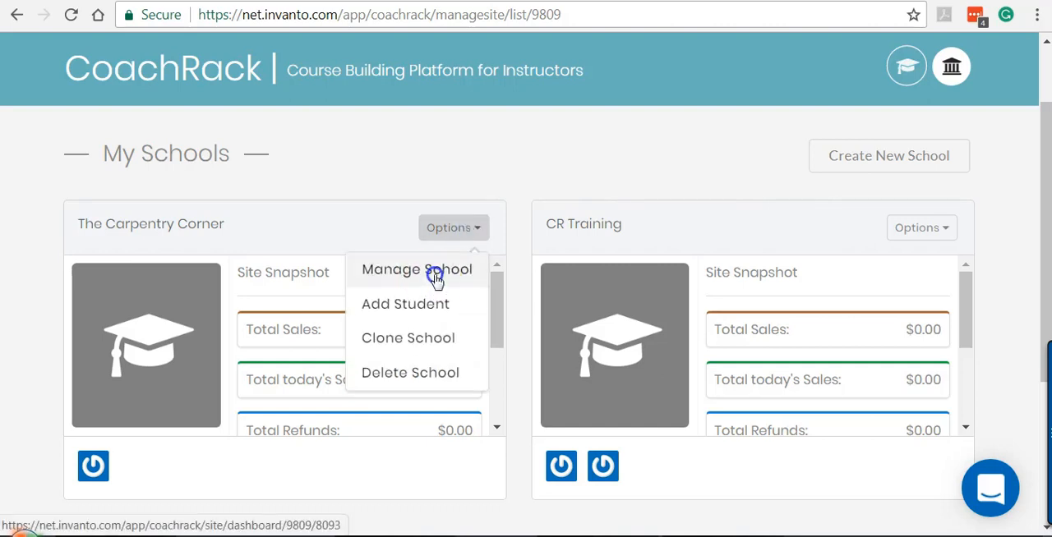
{"action": "left_click", "coordinate": [418, 270]}
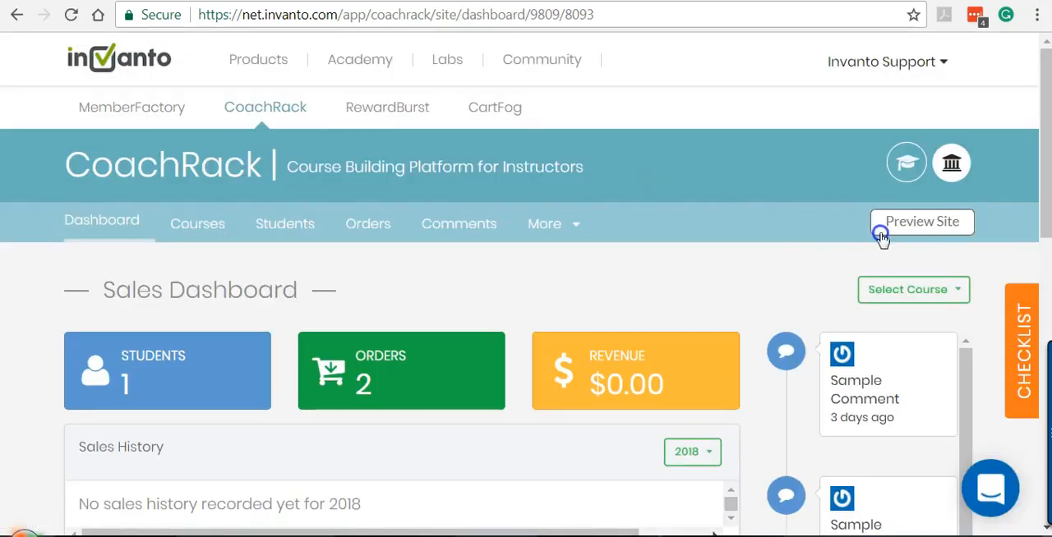
{"action": "mouse_move", "coordinate": [922, 222]}
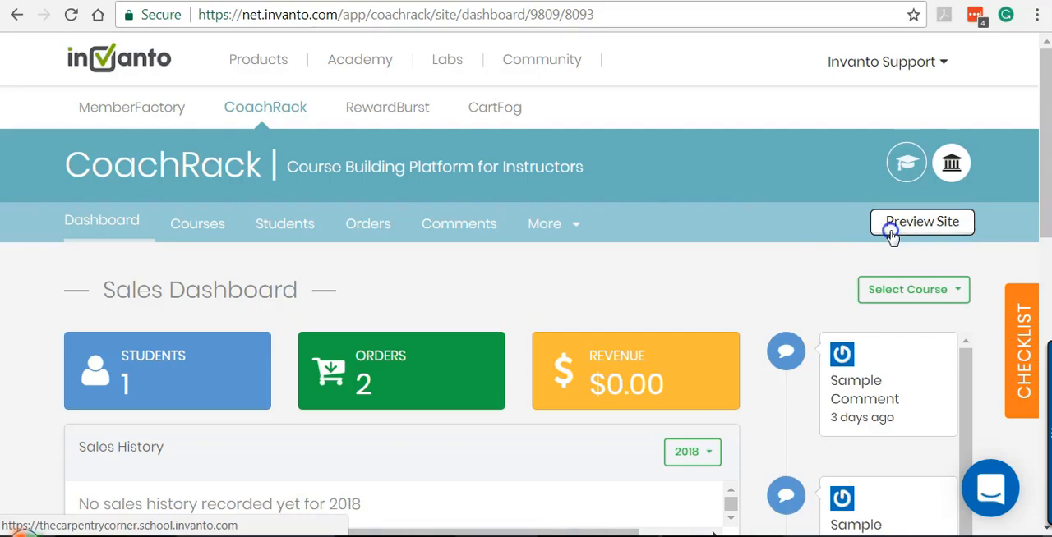
- Preview The Carpentry Corner's public site and look through its Course Library
{"action": "left_click", "coordinate": [920, 222]}
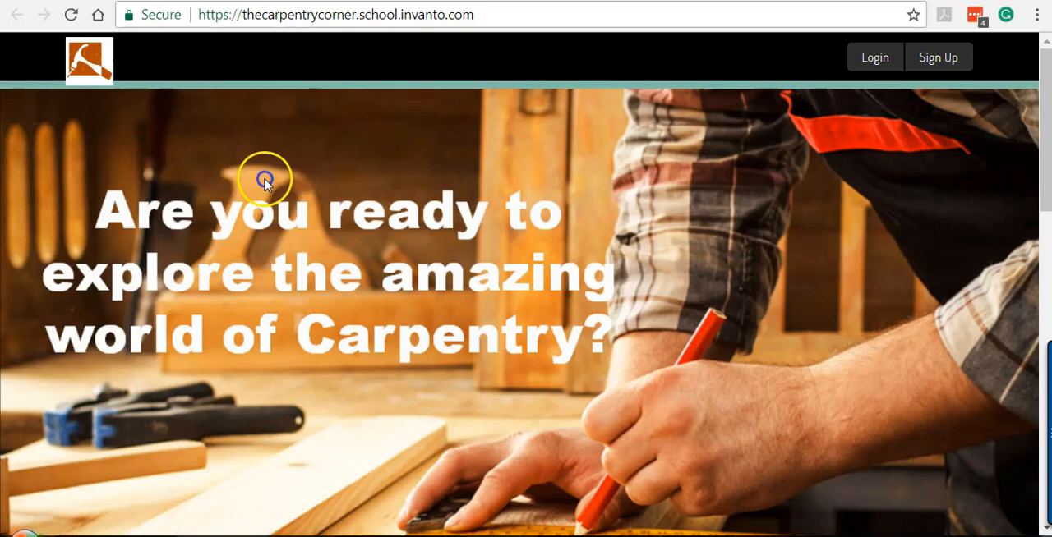
{"action": "scroll", "scroll_direction": "down", "scroll_amount": 3}
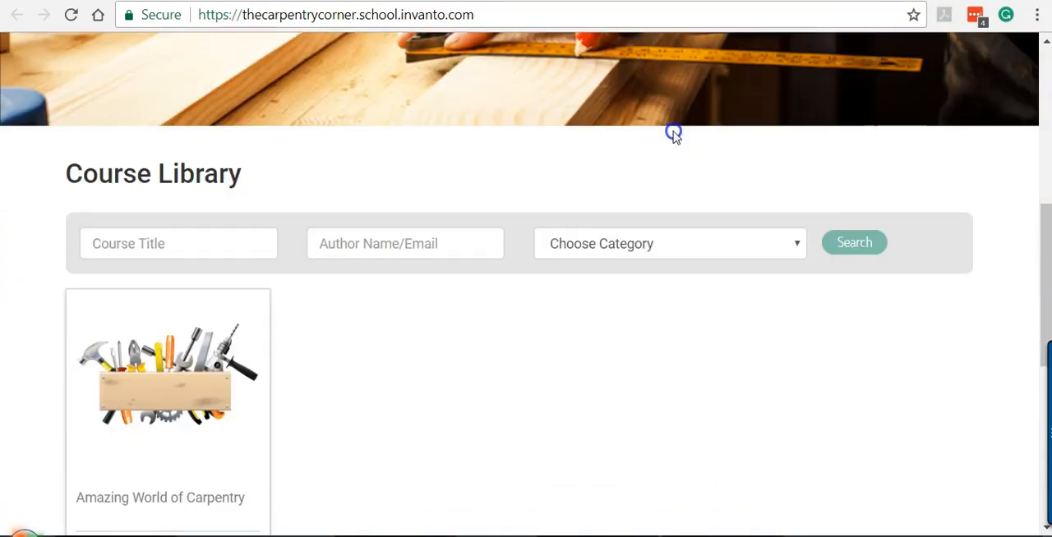
{"action": "scroll", "scroll_direction": "down", "scroll_amount": 3}
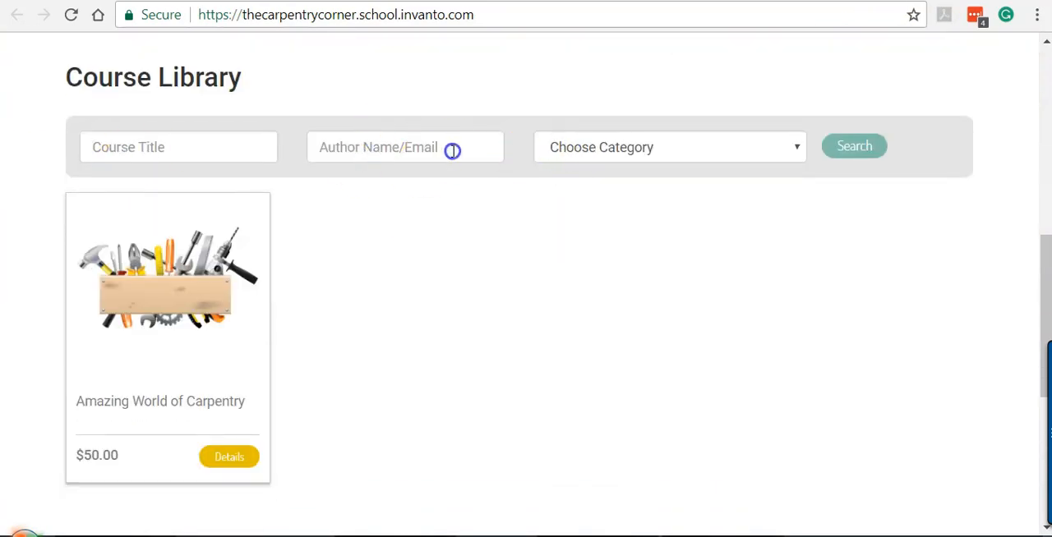
{"action": "mouse_move", "coordinate": [355, 89]}
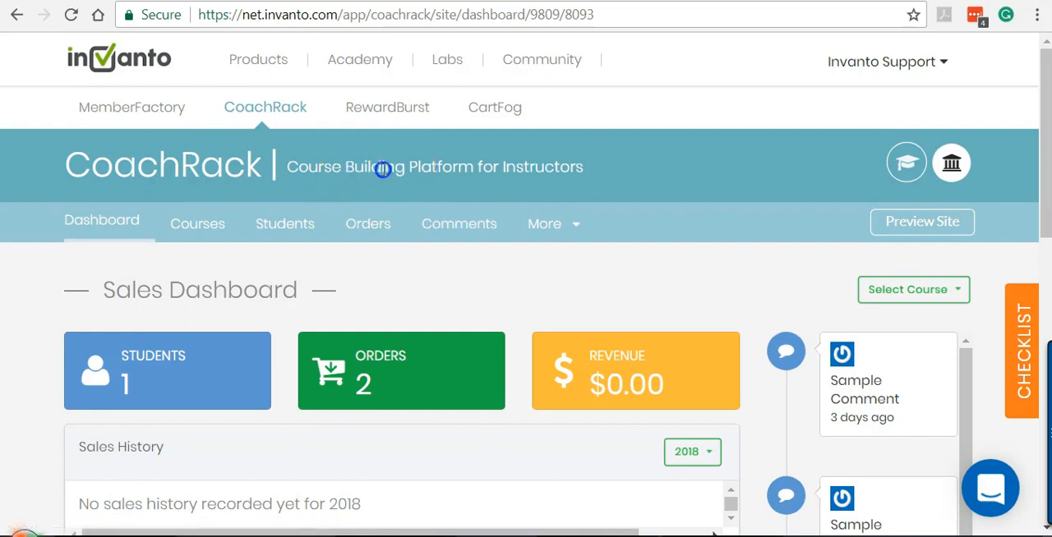
{"action": "mouse_move", "coordinate": [551, 223]}
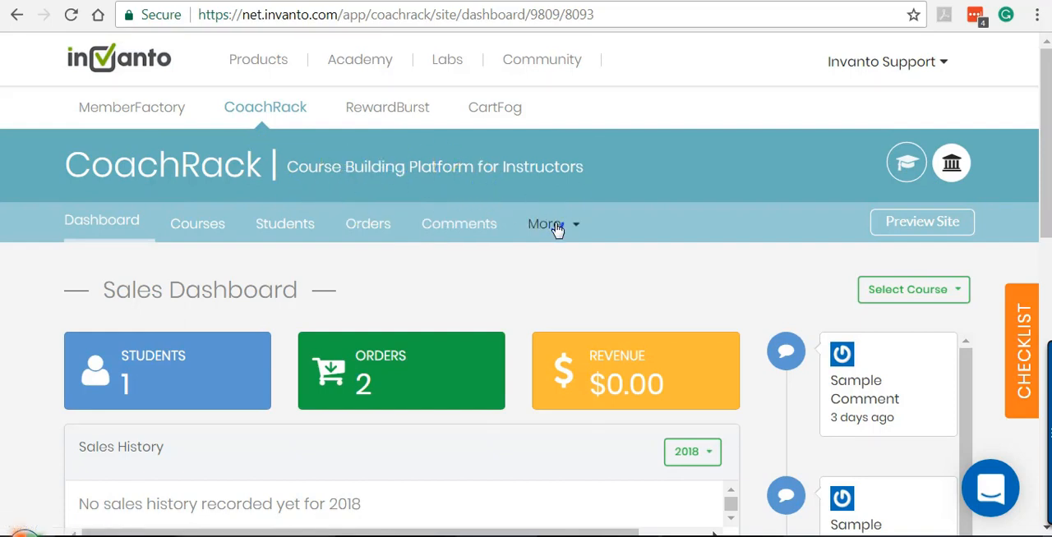
- Go to School Details under More for The Carpentry Corner
{"action": "left_click", "coordinate": [545, 223]}
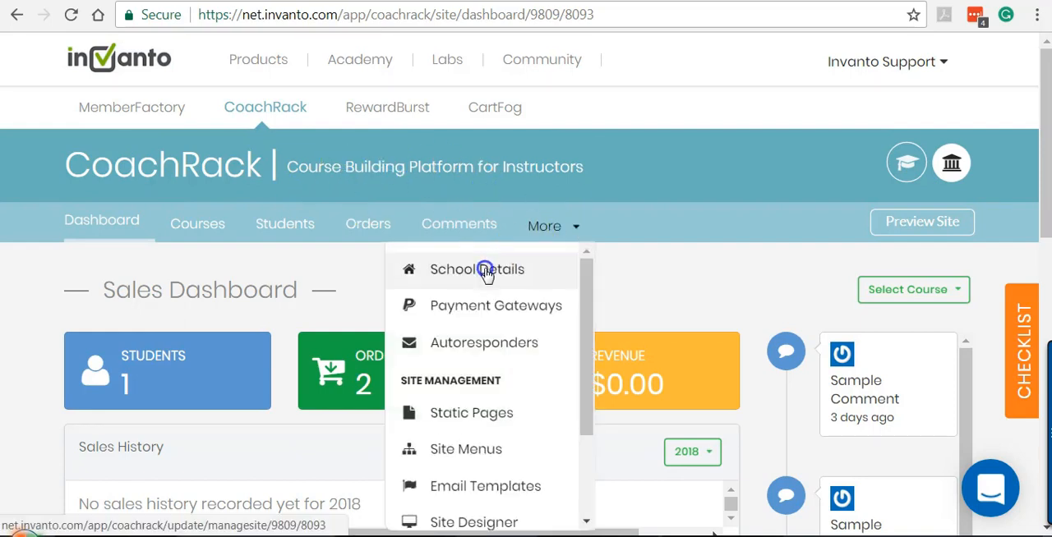
{"action": "left_click", "coordinate": [476, 269]}
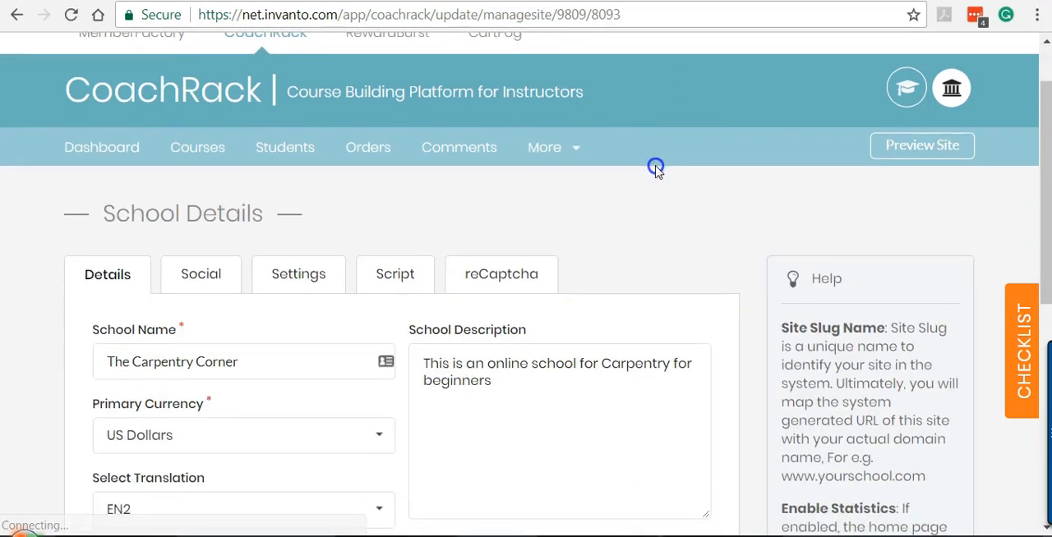
{"action": "scroll", "scroll_direction": "down", "scroll_amount": 3}
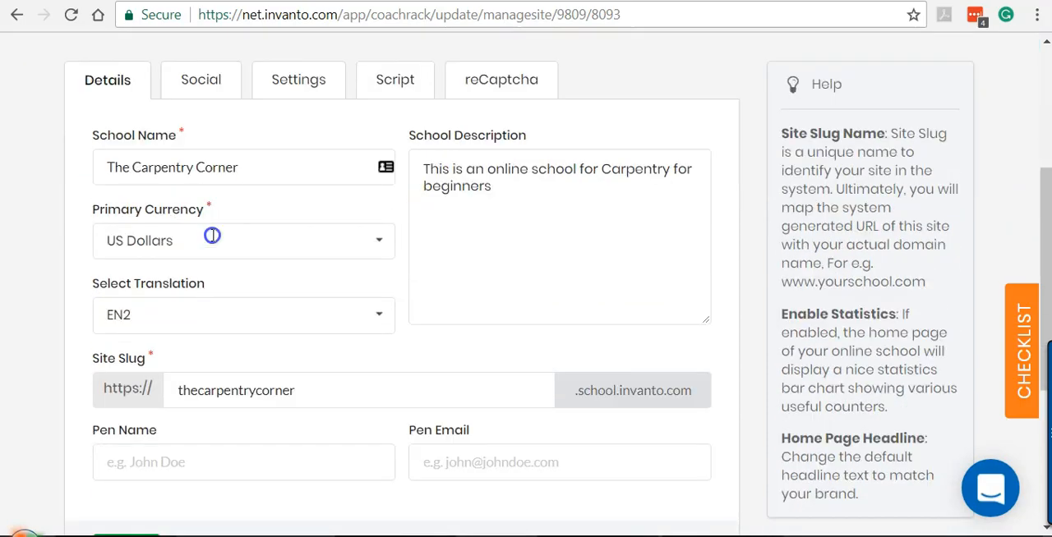
{"action": "scroll", "scroll_direction": "down", "scroll_amount": 3}
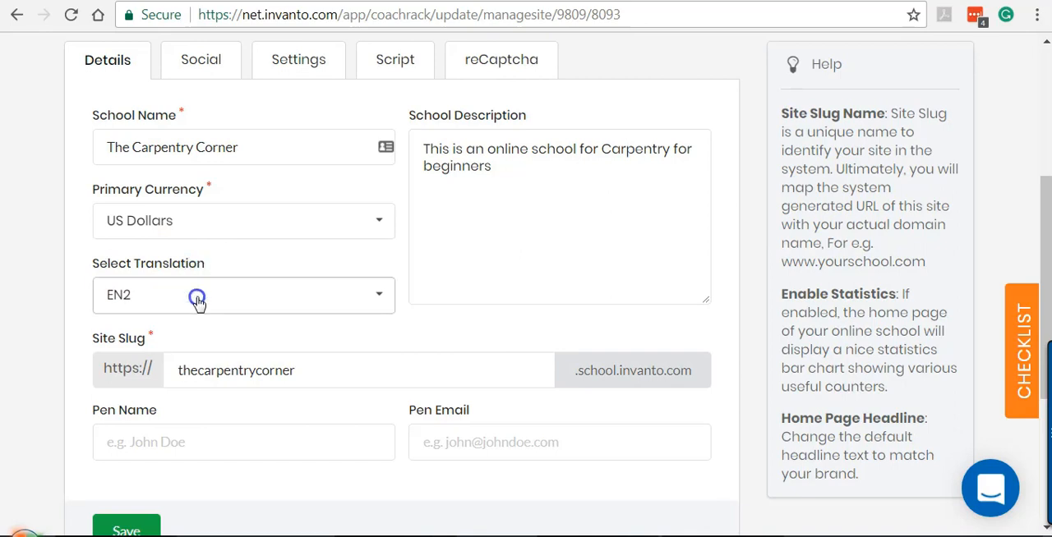
- Set the school's translation to Spanish1 and save the details
{"action": "left_click", "coordinate": [243, 296]}
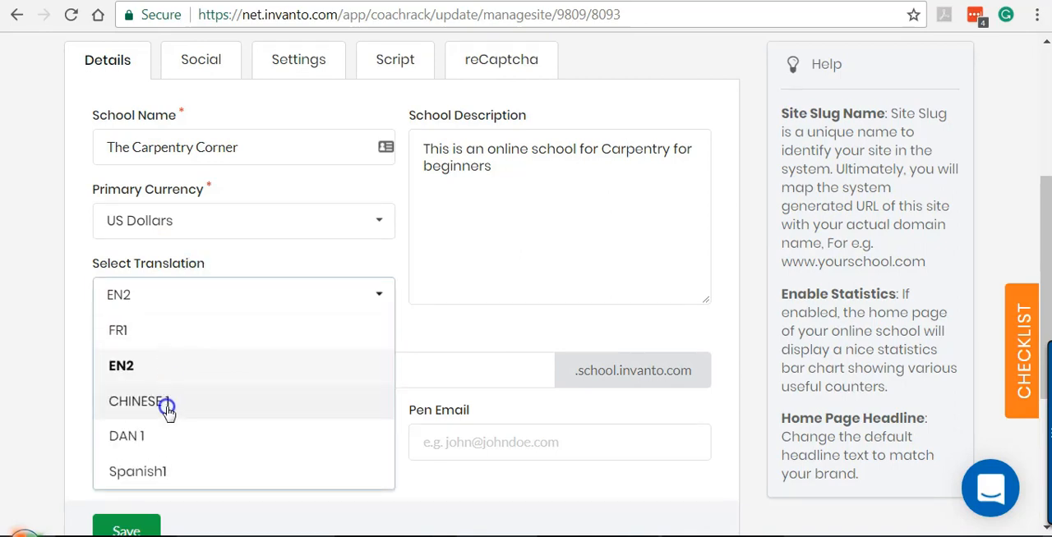
{"action": "mouse_move", "coordinate": [150, 470]}
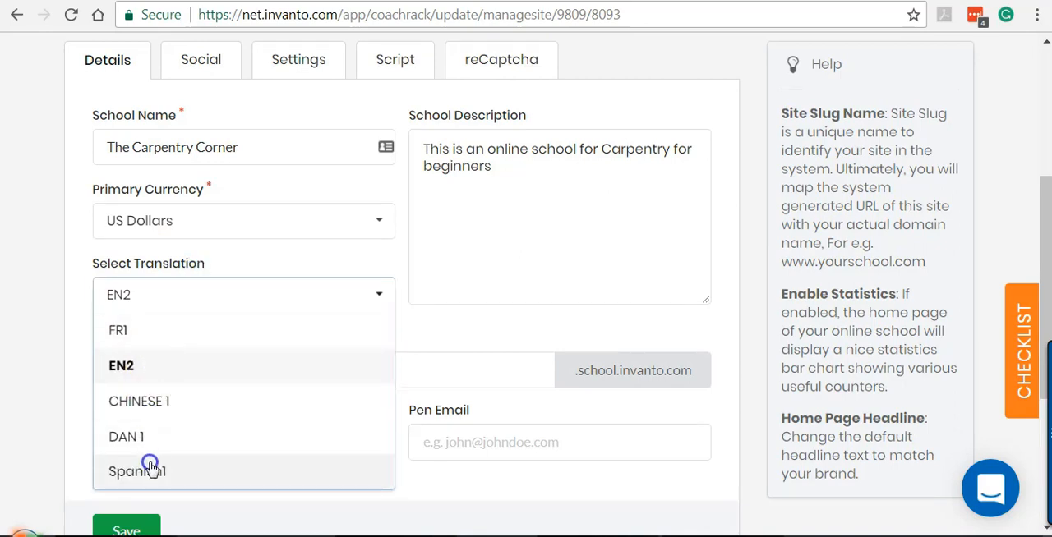
{"action": "mouse_move", "coordinate": [151, 470]}
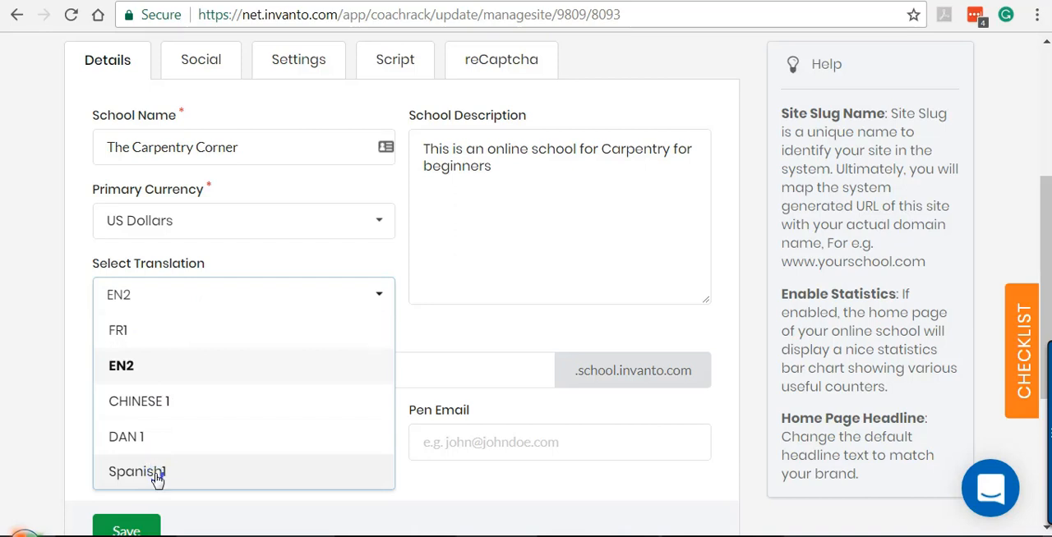
{"action": "left_click", "coordinate": [138, 471]}
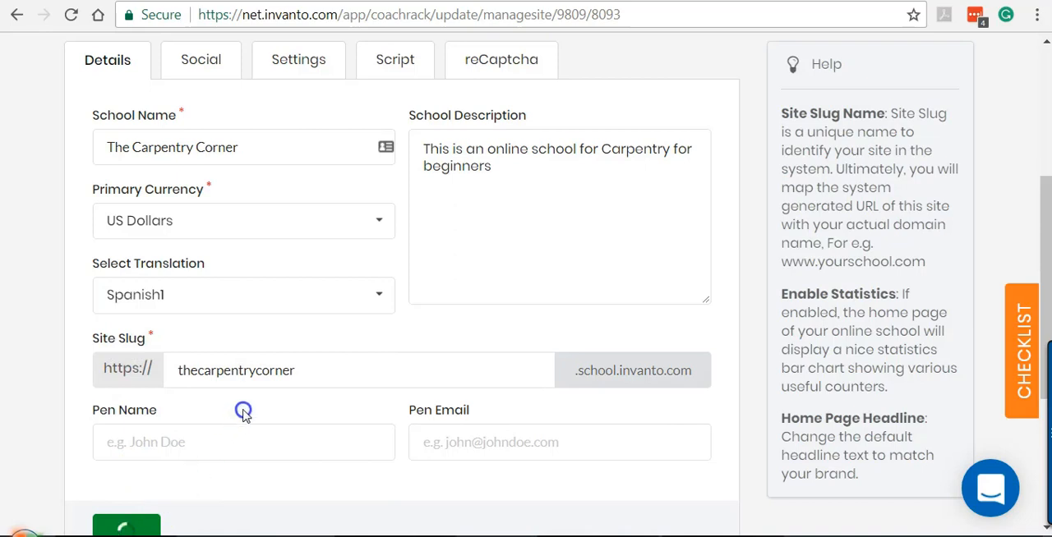
{"action": "left_click", "coordinate": [125, 529]}
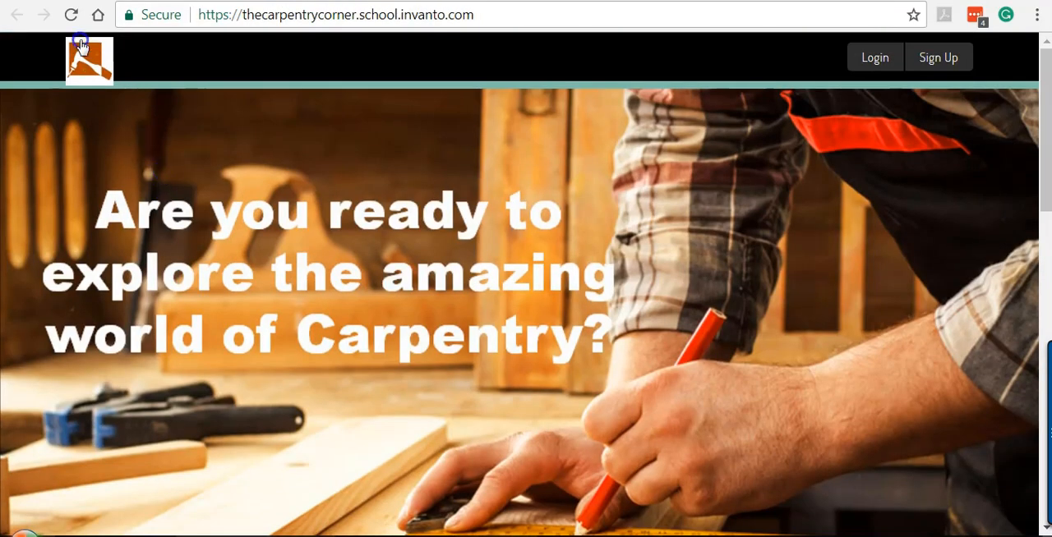
- Reload the public site and check Spanish labels like Biblioteca del Curso down to the footer
{"action": "left_click", "coordinate": [89, 59]}
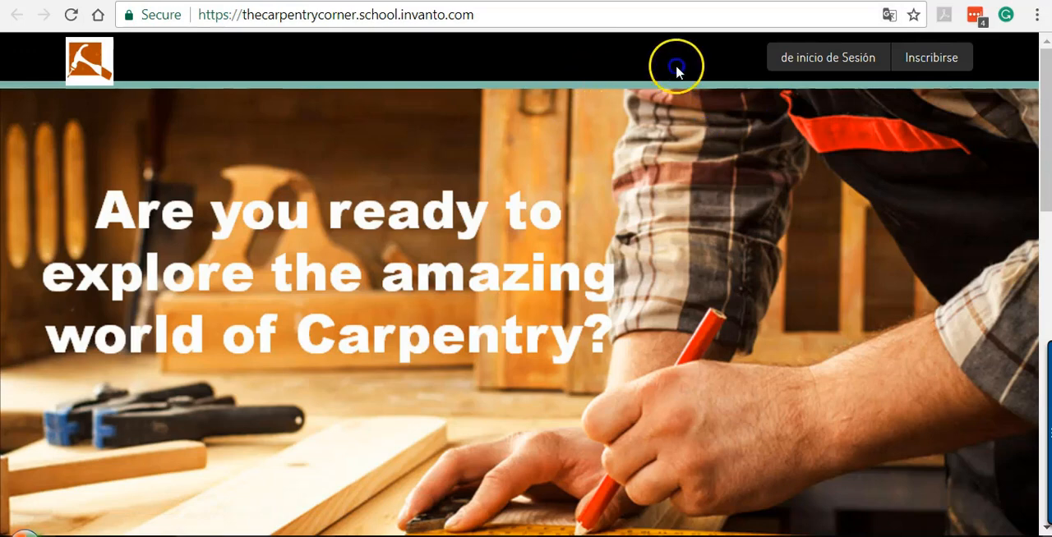
{"action": "mouse_move", "coordinate": [828, 58]}
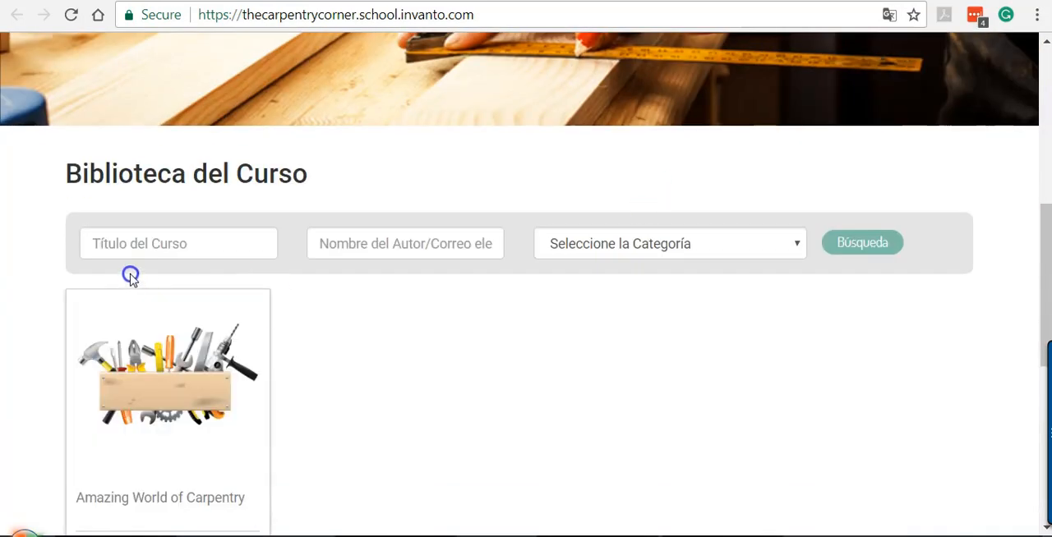
{"action": "double_click", "coordinate": [186, 175]}
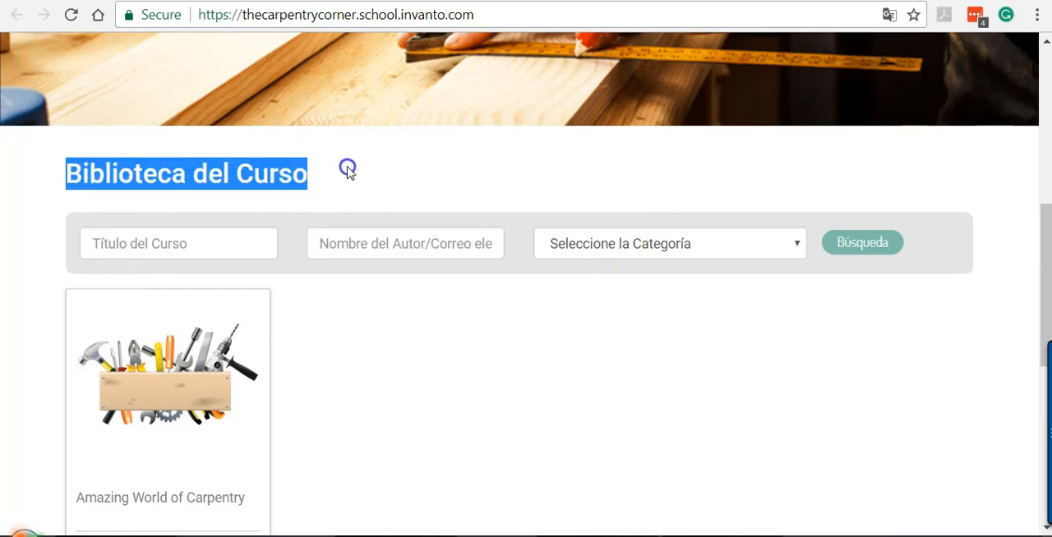
{"action": "scroll", "scroll_direction": "down", "scroll_amount": 3}
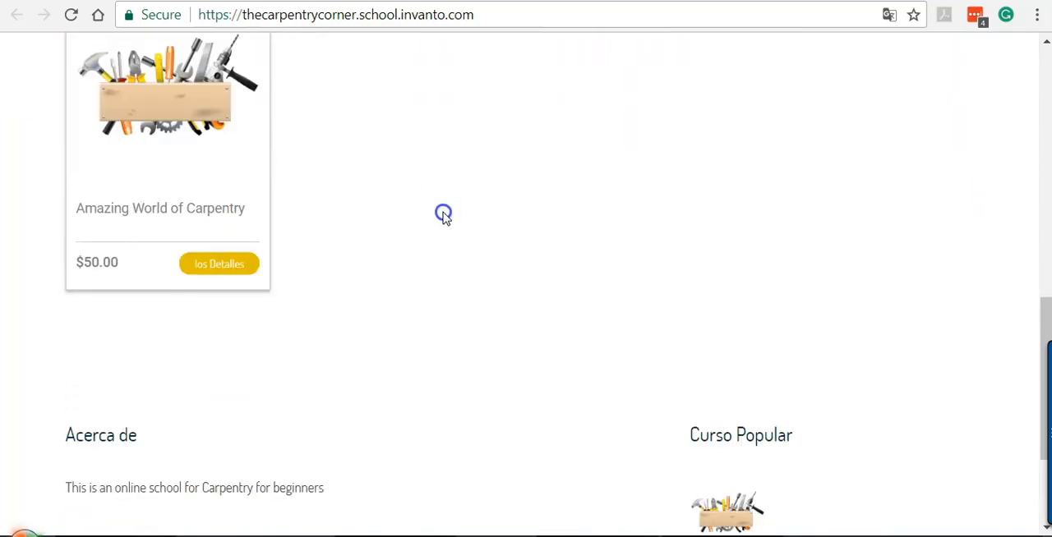
{"action": "scroll", "scroll_direction": "down", "scroll_amount": 3}
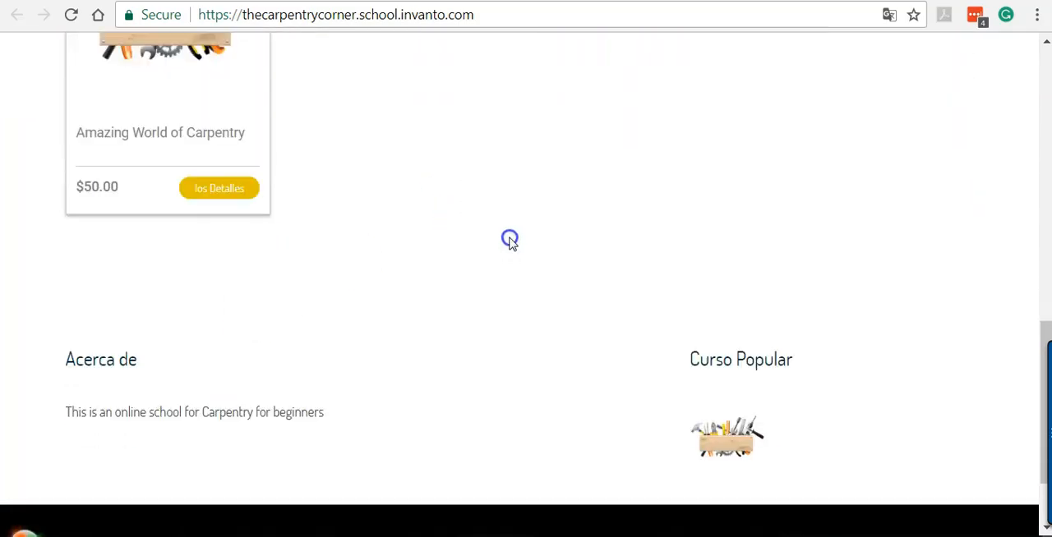
{"action": "scroll", "scroll_direction": "down", "scroll_amount": 3}
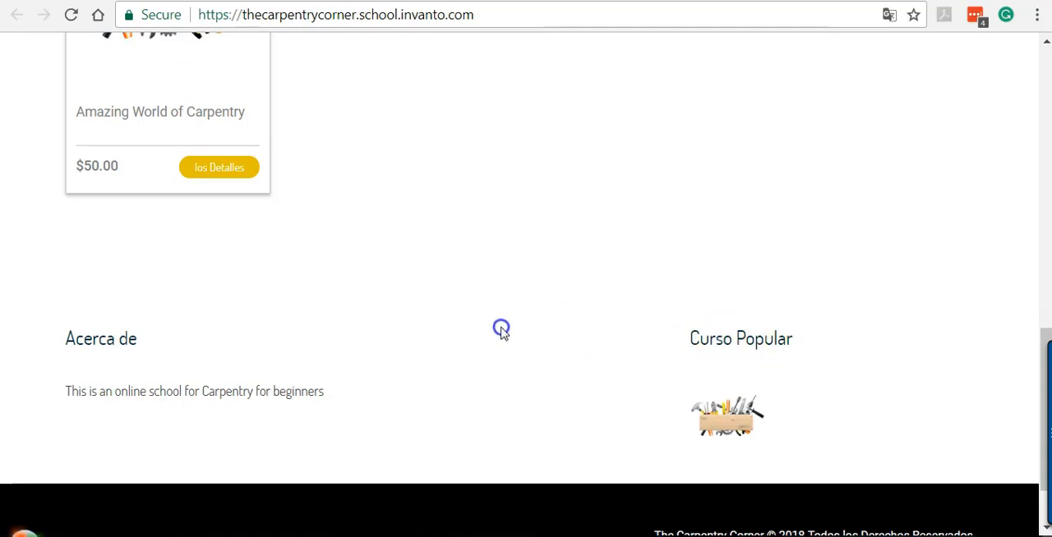
{"action": "mouse_move", "coordinate": [599, 368]}
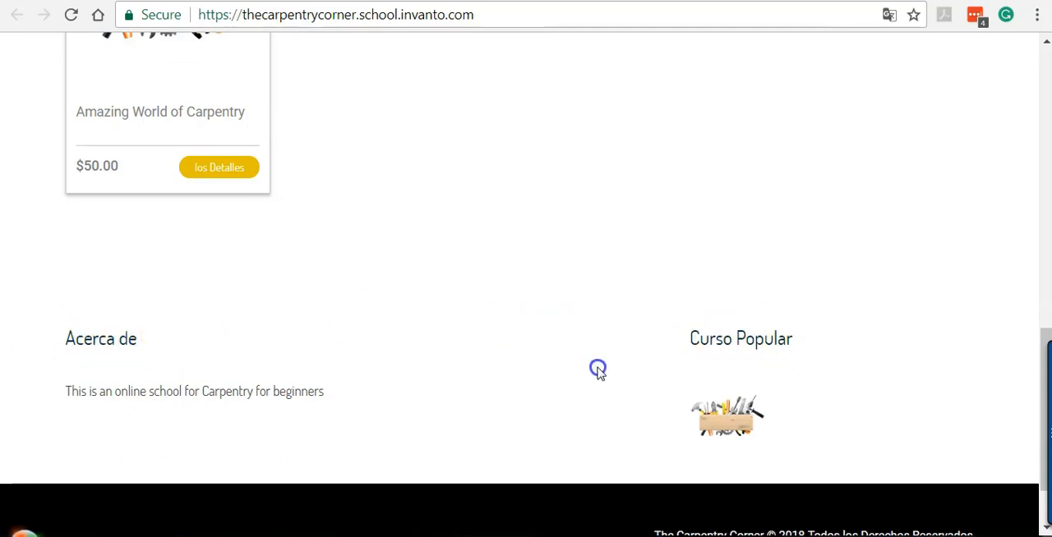
{"action": "scroll", "scroll_direction": "down", "scroll_amount": 3}
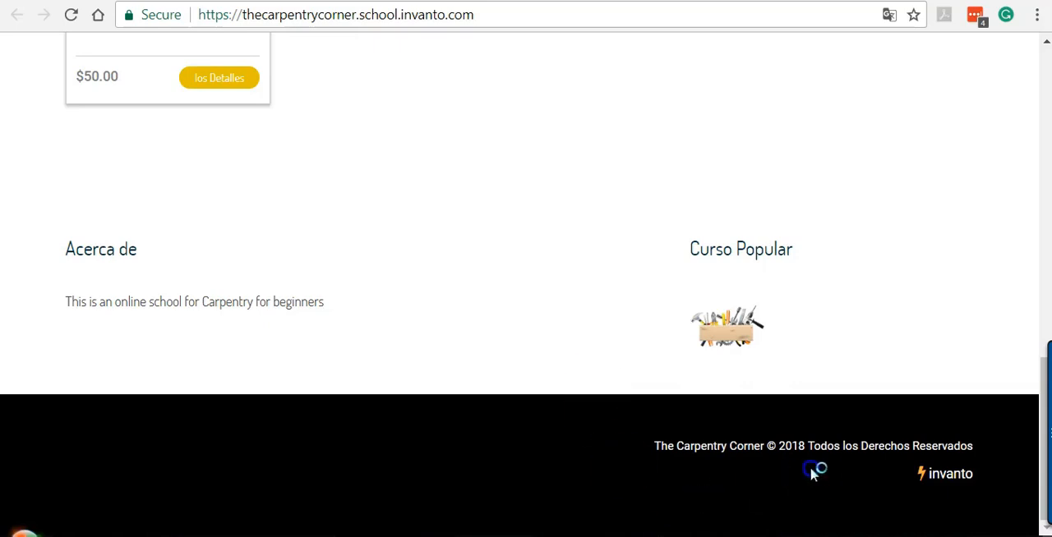
{"action": "mouse_move", "coordinate": [697, 446]}
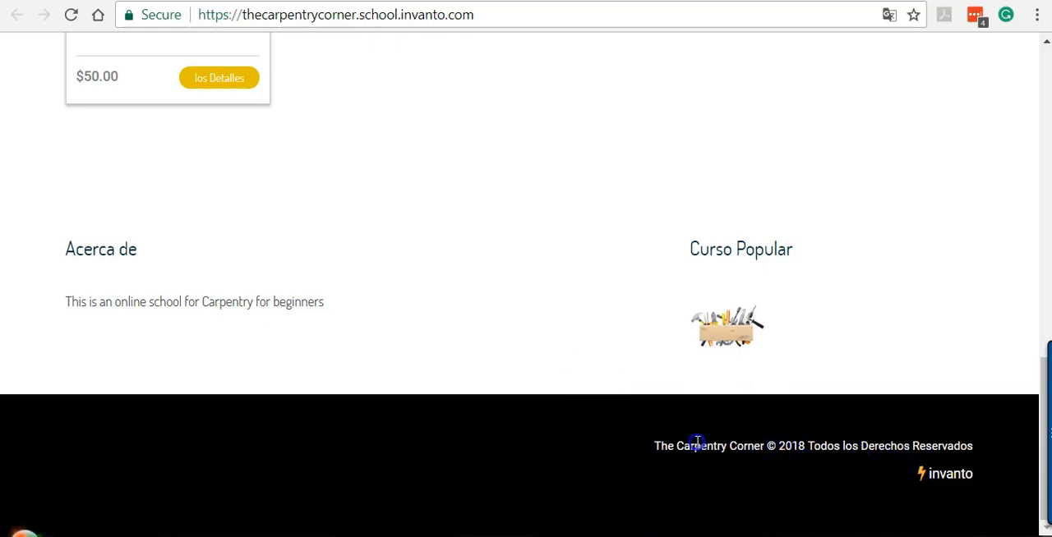
{"action": "mouse_move", "coordinate": [976, 447]}
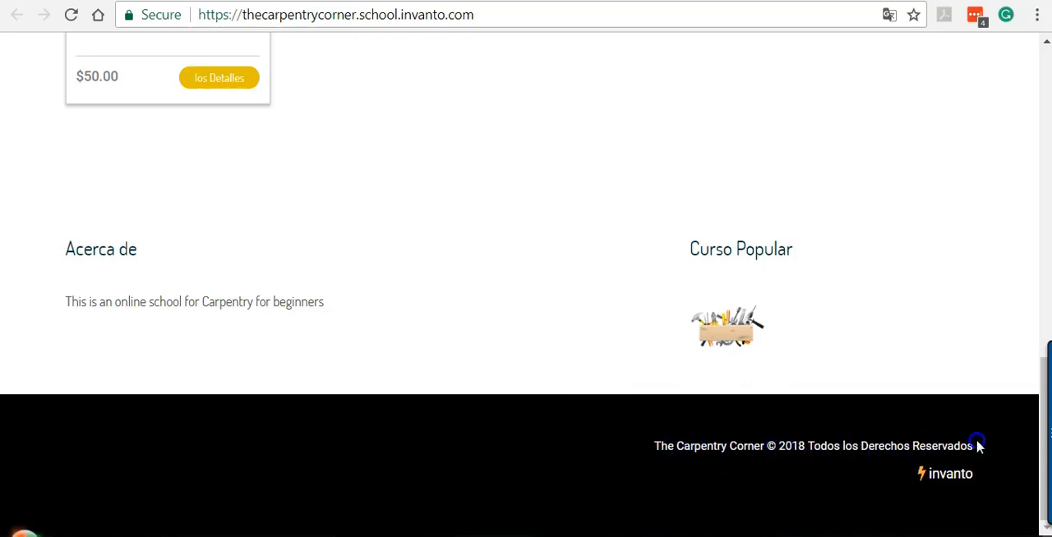
{"action": "scroll", "scroll_direction": "up", "scroll_amount": 3}
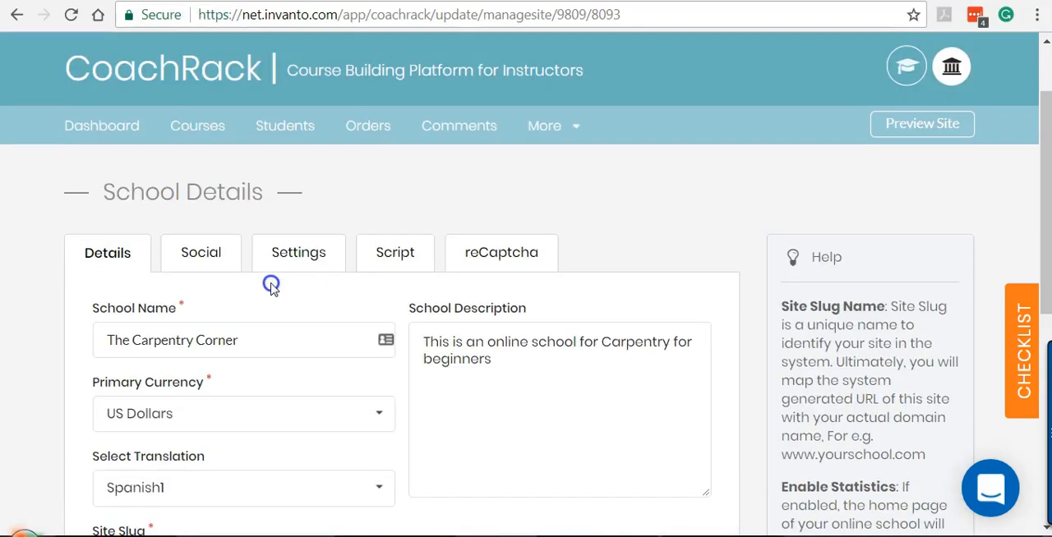
{"action": "mouse_move", "coordinate": [299, 305]}
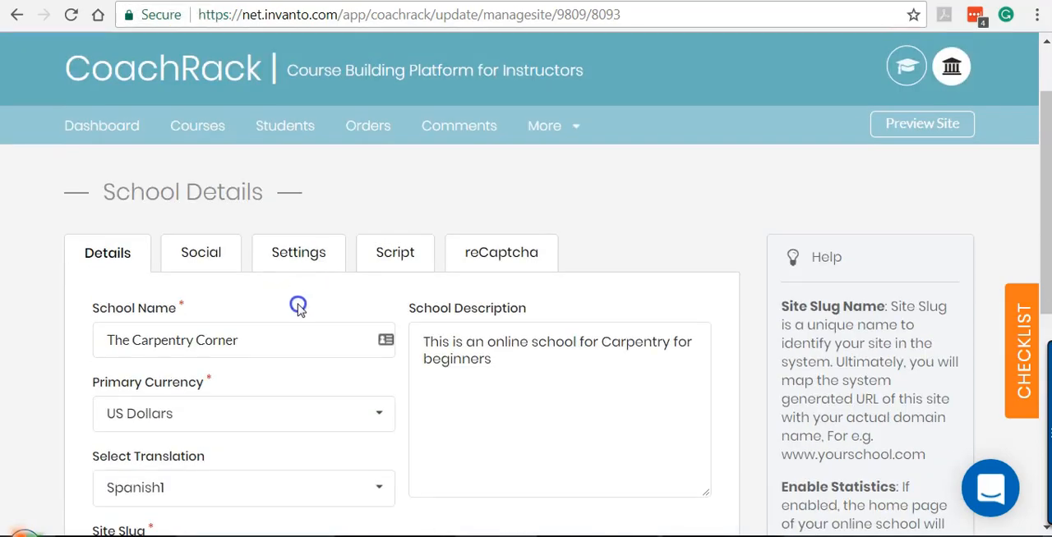
{"action": "mouse_move", "coordinate": [315, 306]}
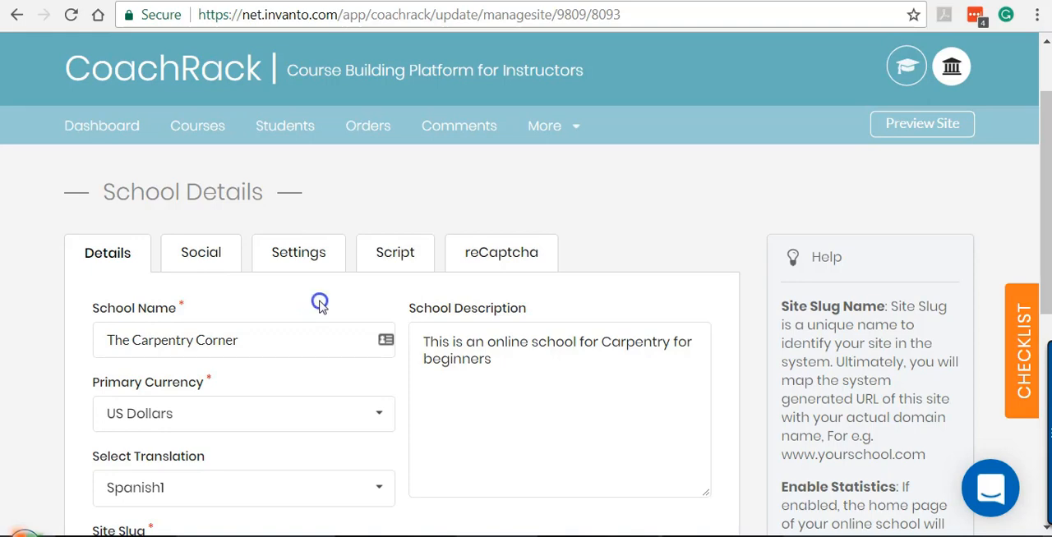
- Scroll the School Details page past Select Translation toward Save
{"action": "scroll", "scroll_direction": "down", "scroll_amount": 3}
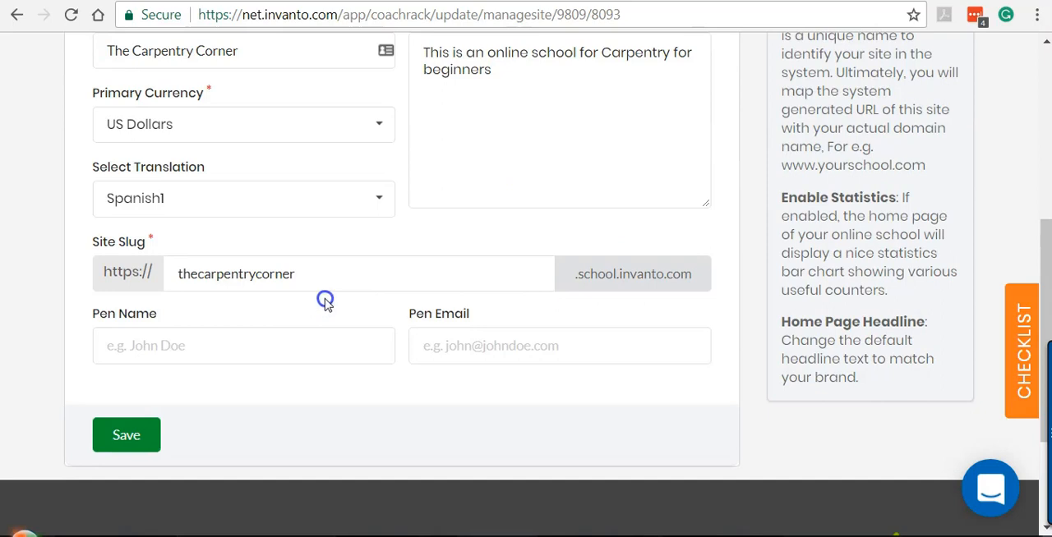